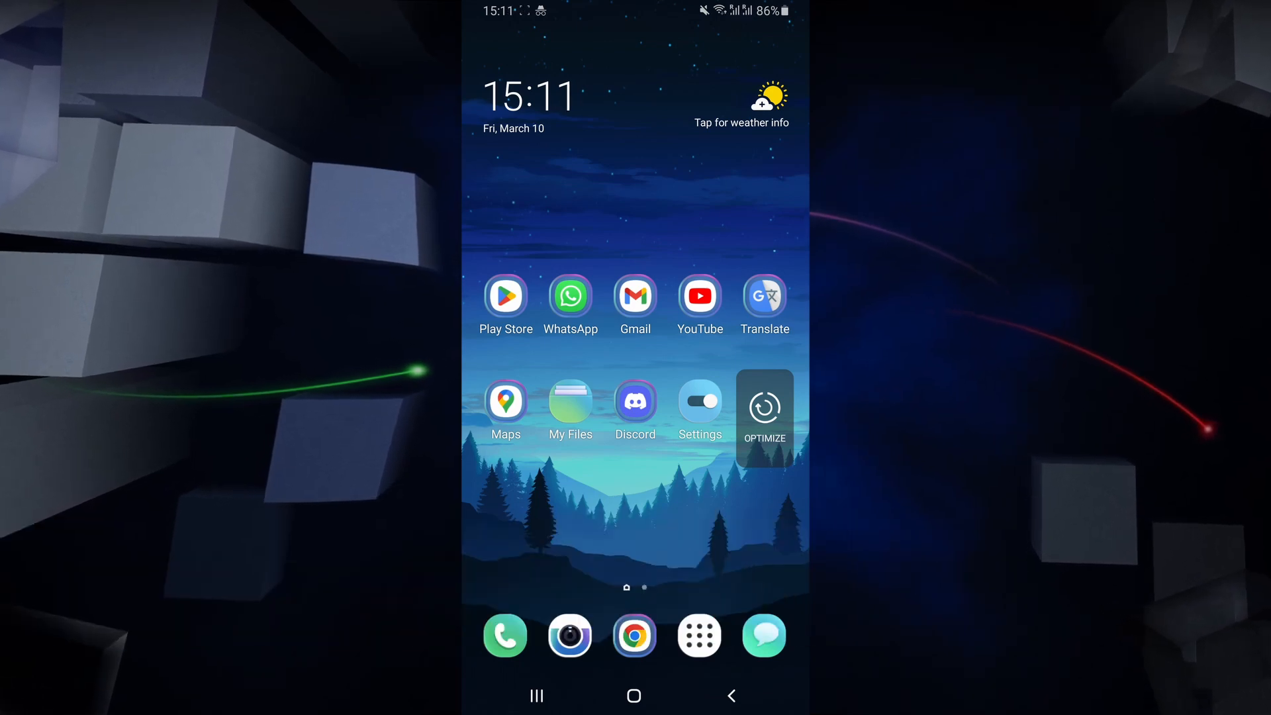
Browse My Files from its main page into Internal storage toward Download > PS2.
{"action": "left_click", "coordinate": [570, 403]}
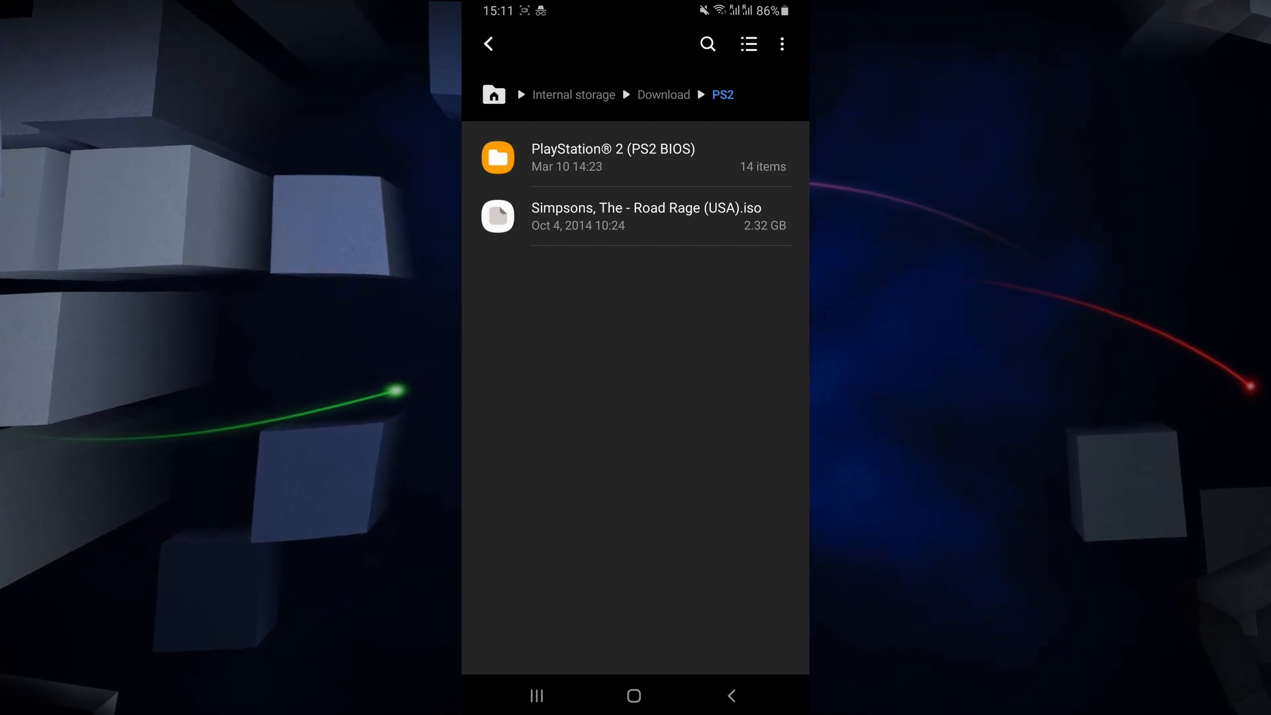
{"action": "left_click", "coordinate": [489, 44]}
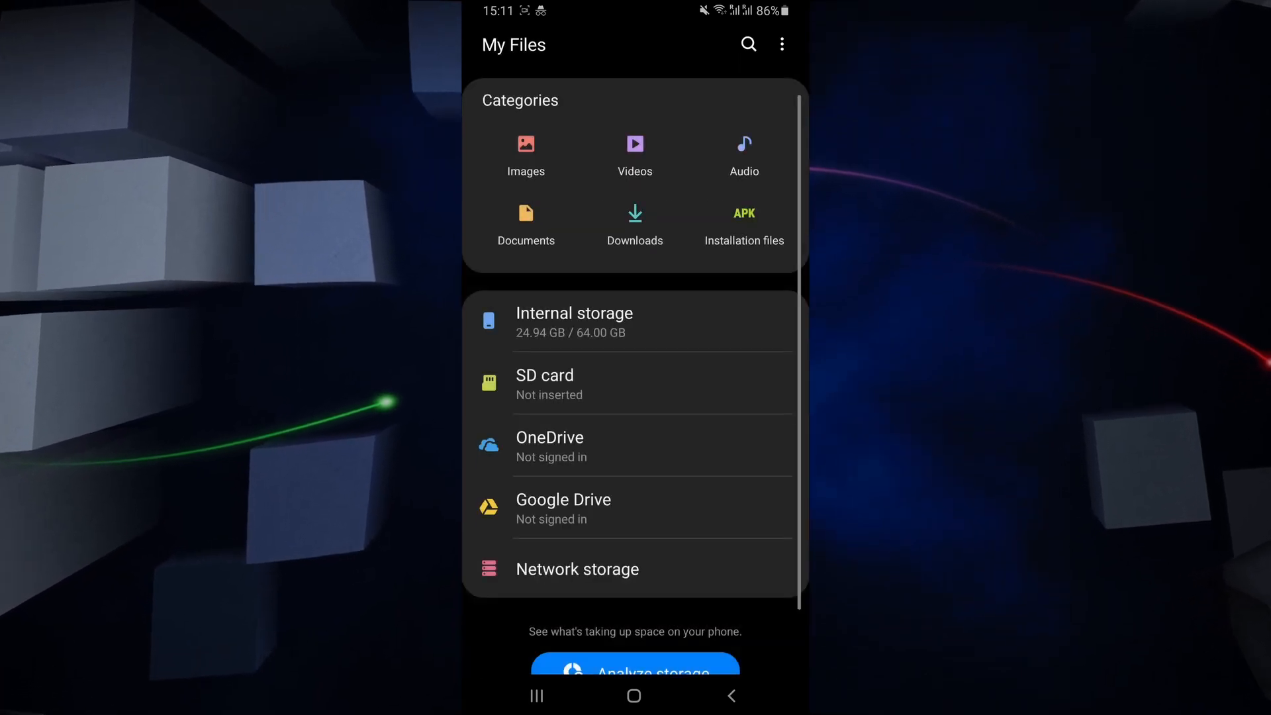
{"action": "left_click", "coordinate": [573, 321]}
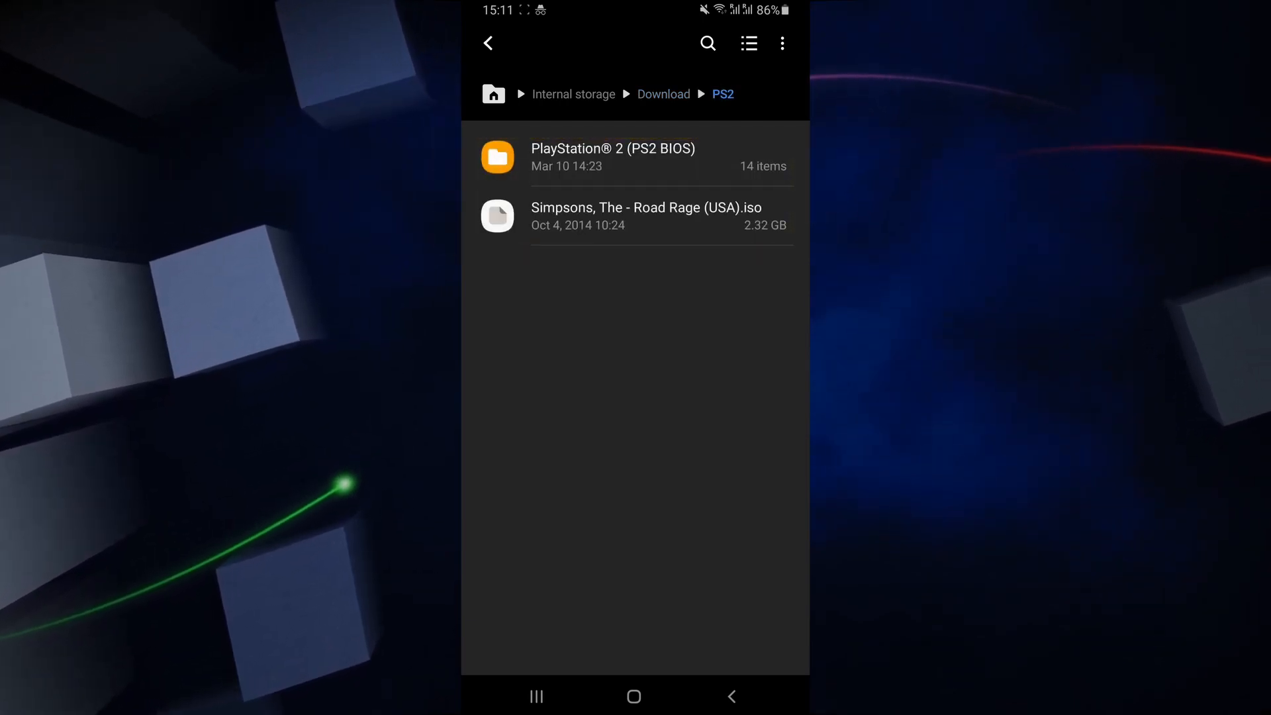
Look through the PlayStation 2 BIOS folder's files and select scph10000.bin.
{"action": "left_click", "coordinate": [613, 157]}
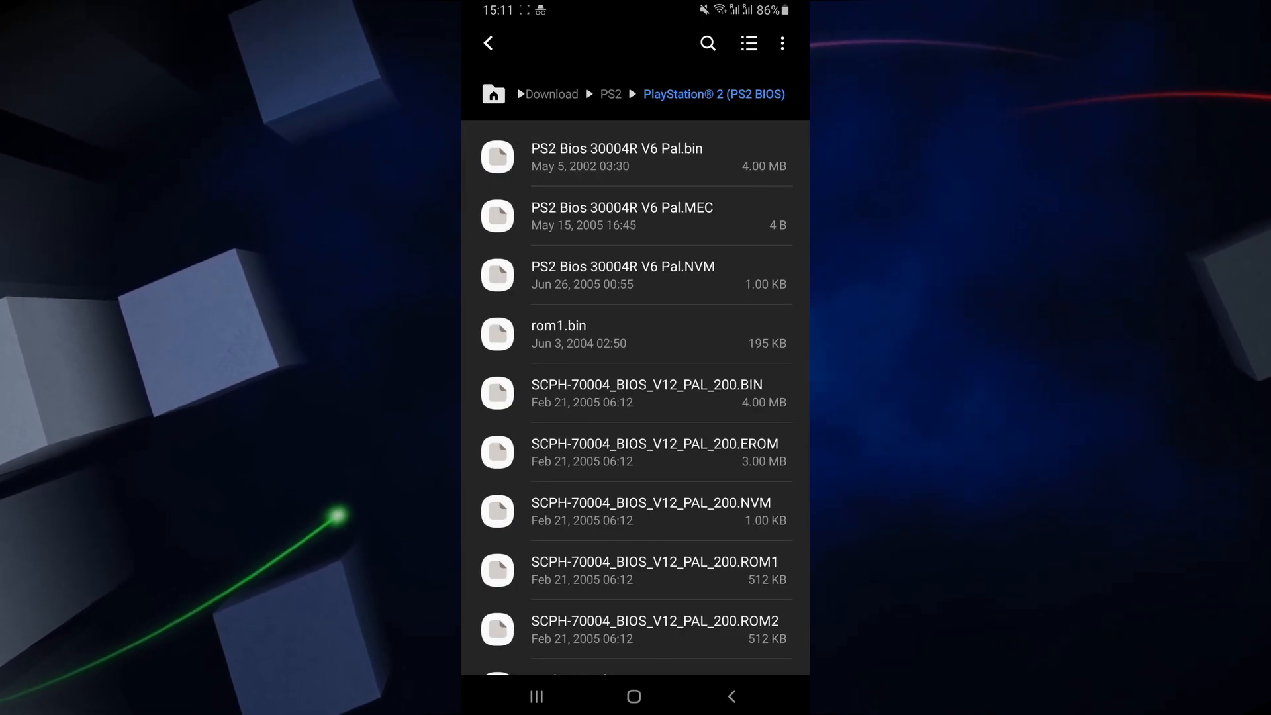
{"action": "scroll", "scroll_direction": "down", "scroll_amount": 3}
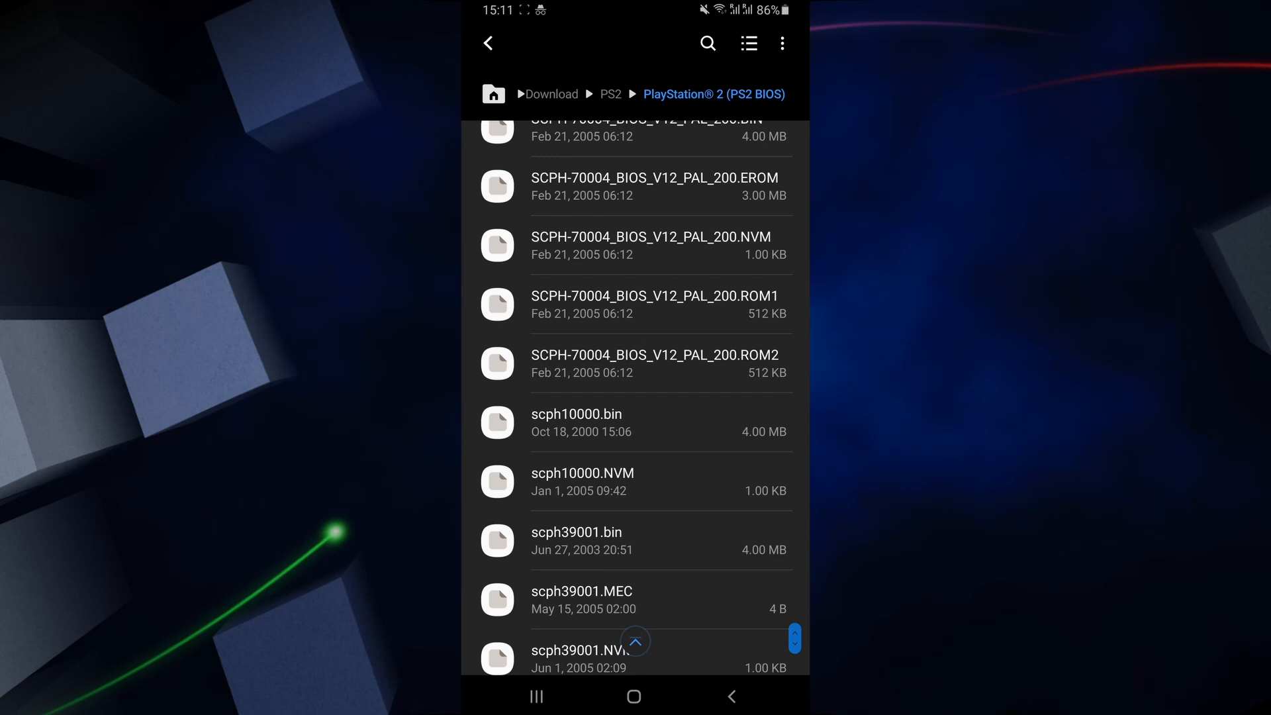
{"action": "scroll", "scroll_direction": "down", "scroll_amount": 3}
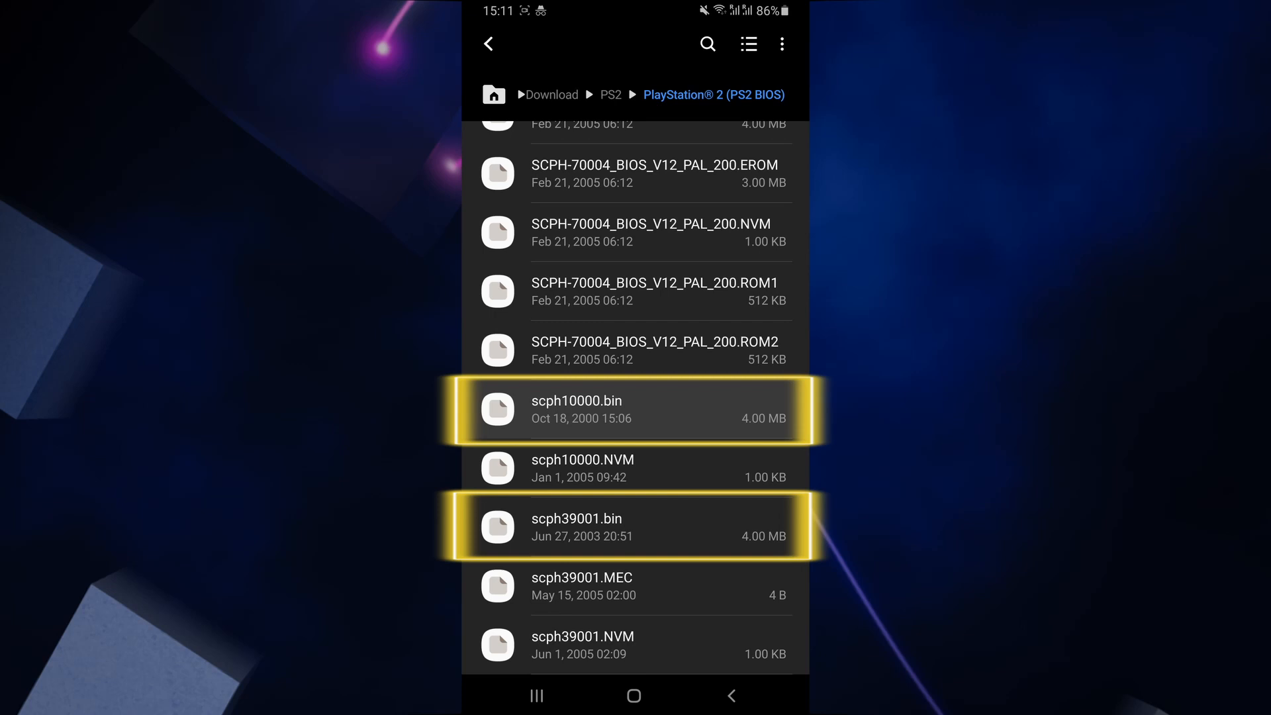
{"action": "left_click", "coordinate": [619, 409]}
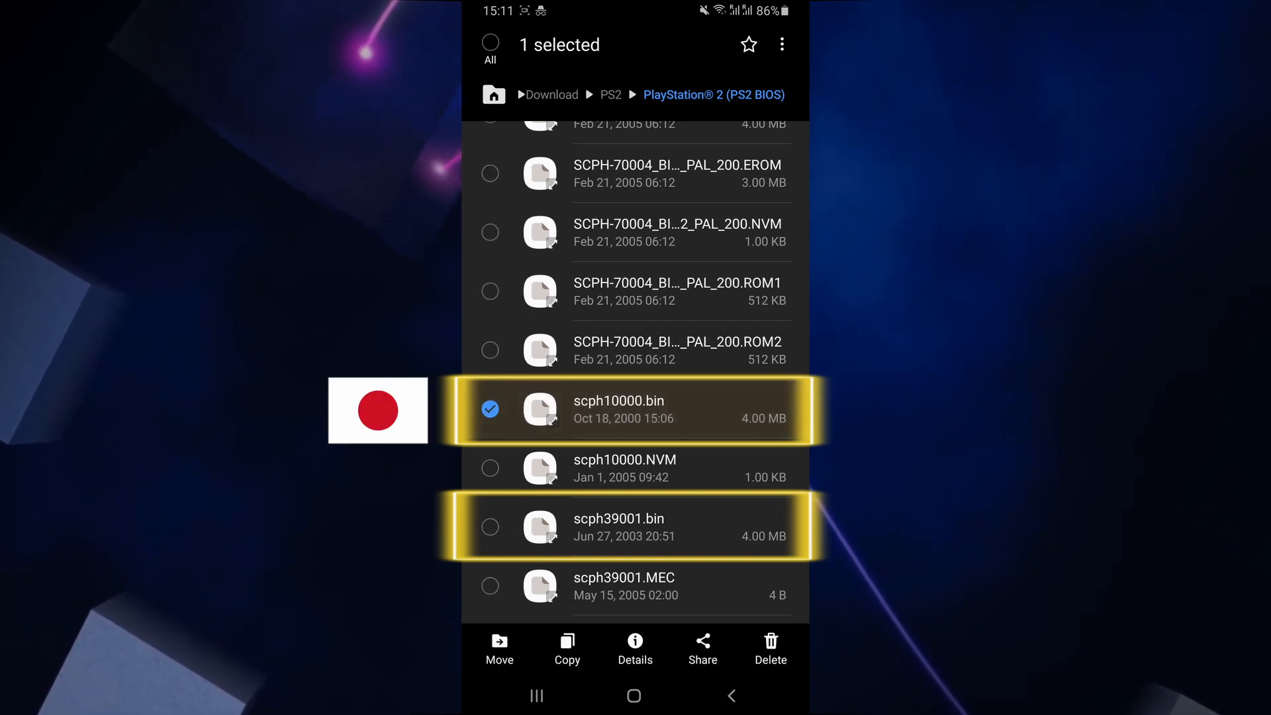
{"action": "left_click", "coordinate": [490, 525]}
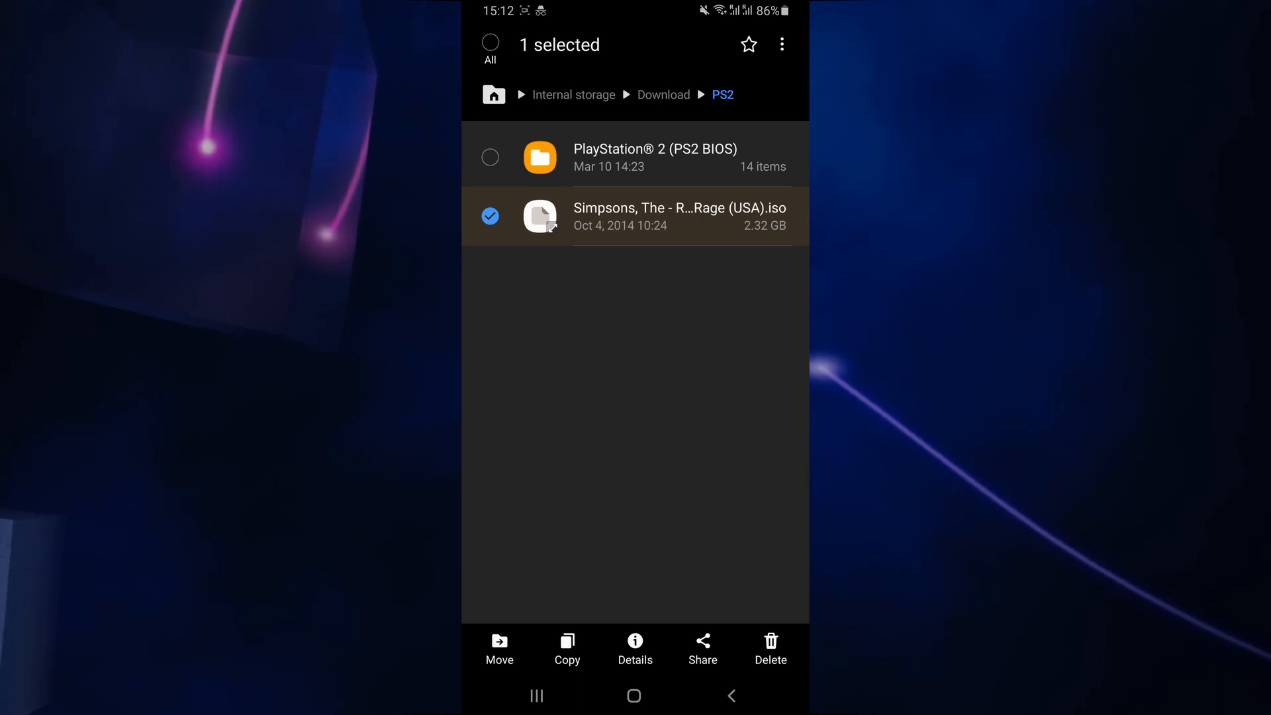
View the Simpsons Road Rage ISO's details confirming its Download/PS2 path, then return home.
{"action": "left_click", "coordinate": [634, 649]}
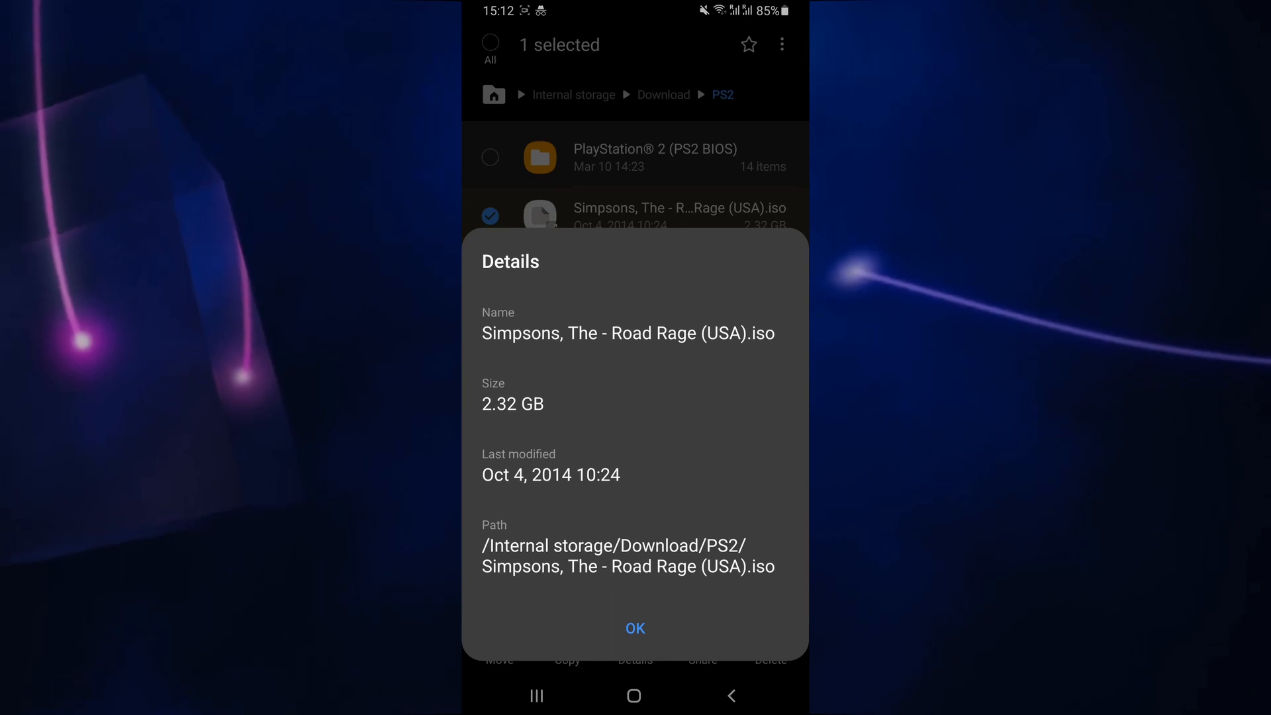
{"action": "left_click", "coordinate": [635, 628]}
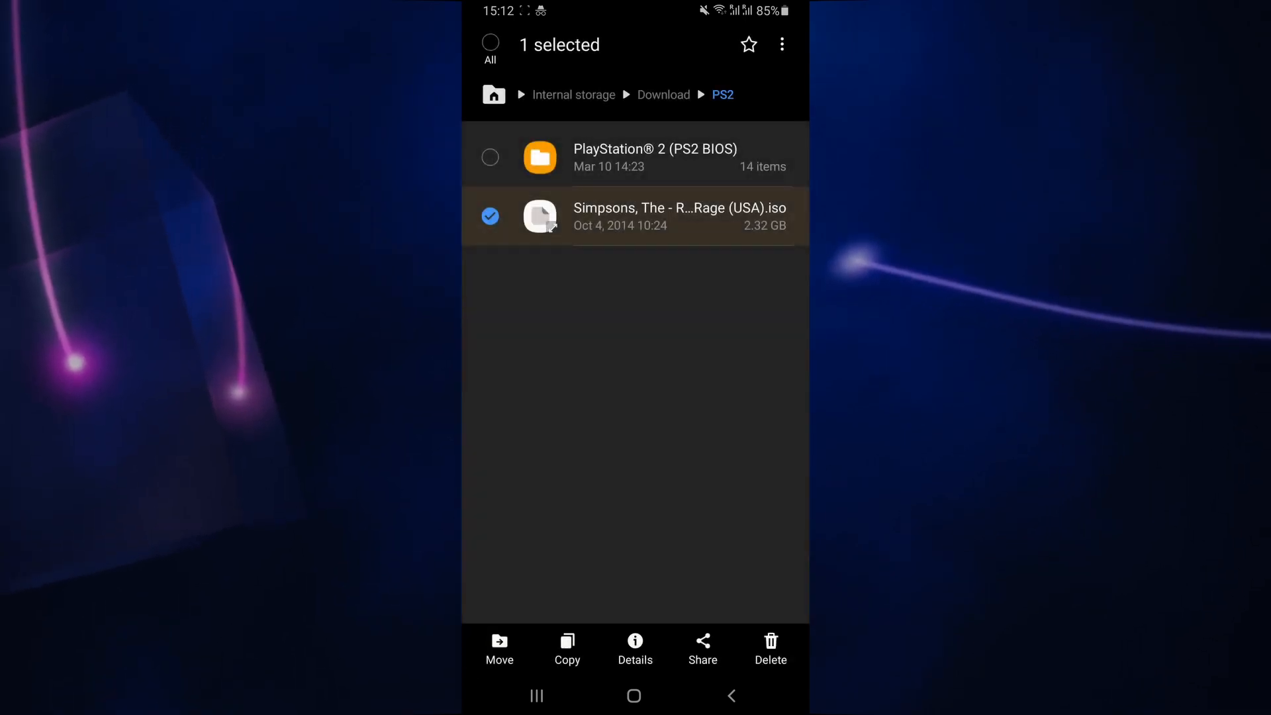
{"action": "left_click", "coordinate": [635, 695]}
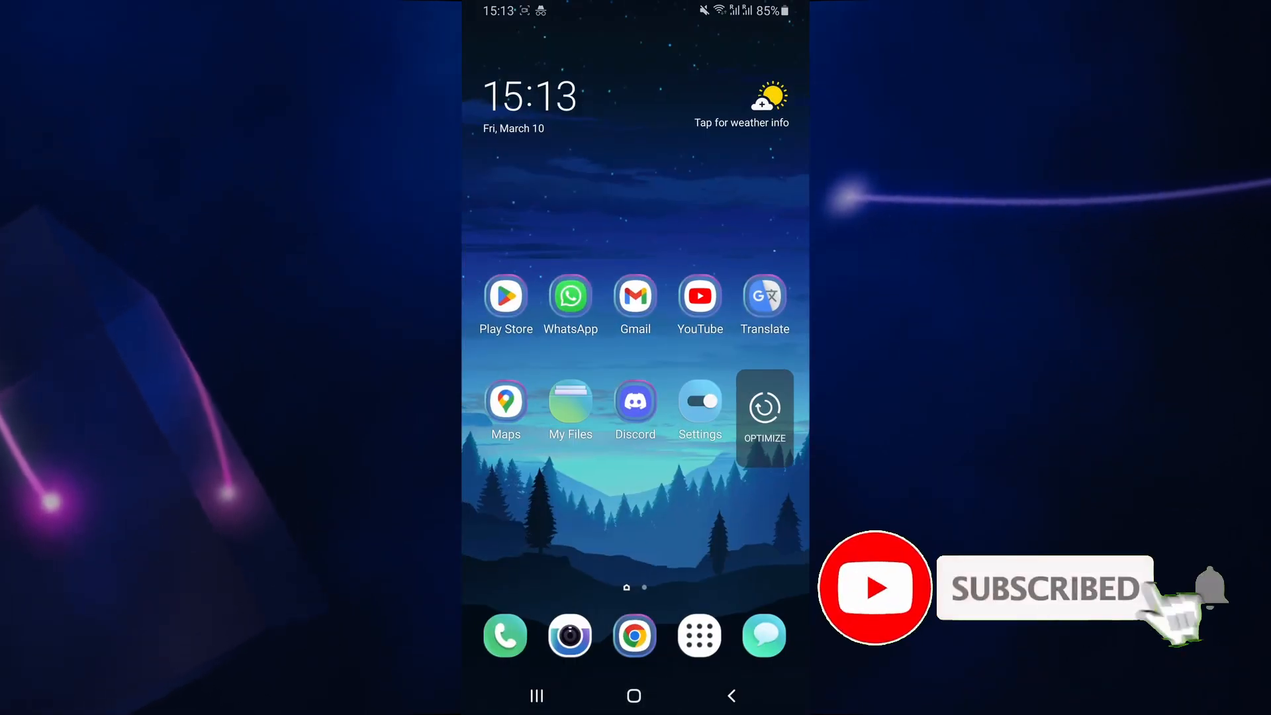
Search the Play Store for 'aethersx2' and install the AetherSX2 emulator.
{"action": "left_click", "coordinate": [504, 295]}
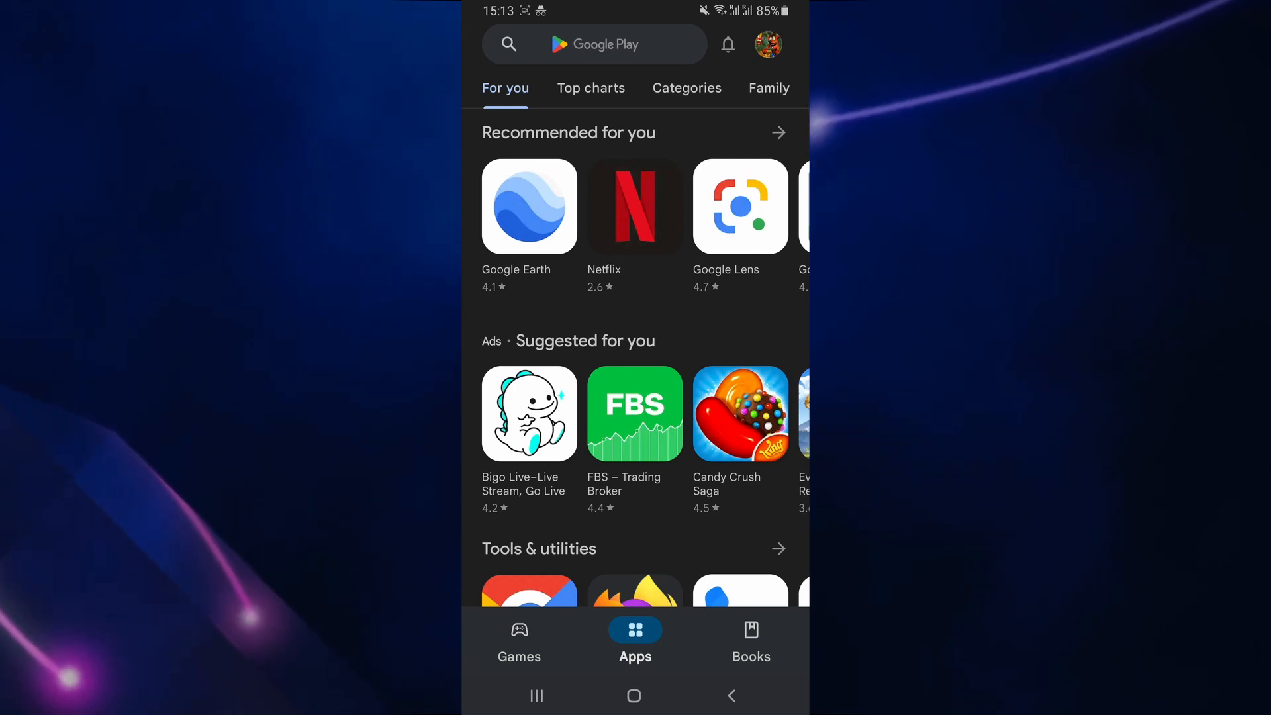
{"action": "type", "text": "aethers"}
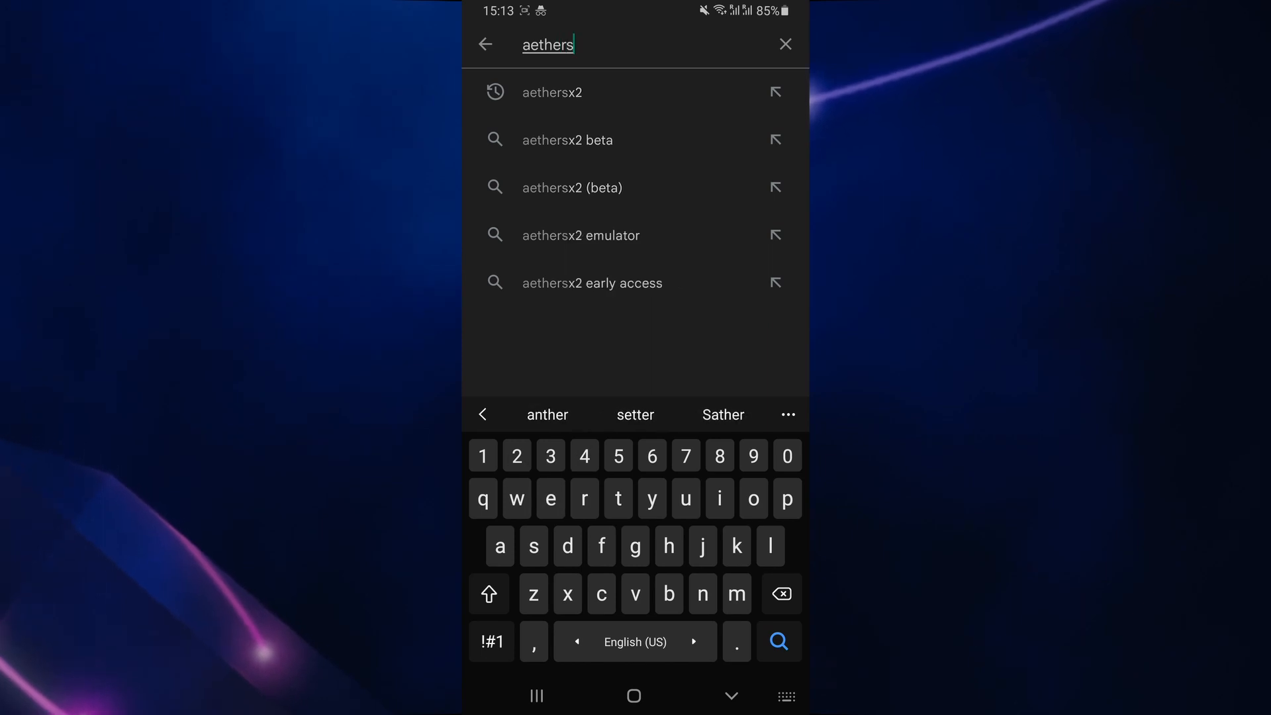
{"action": "left_click", "coordinate": [554, 91]}
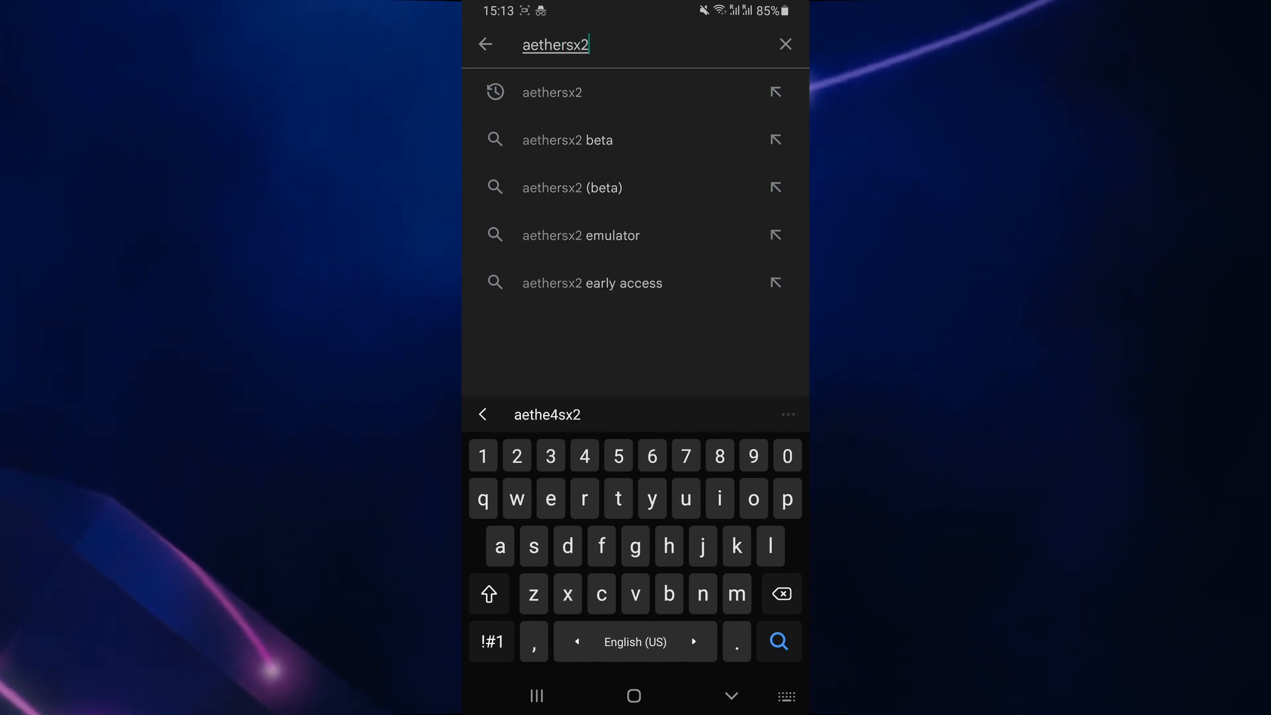
{"action": "left_click", "coordinate": [777, 641]}
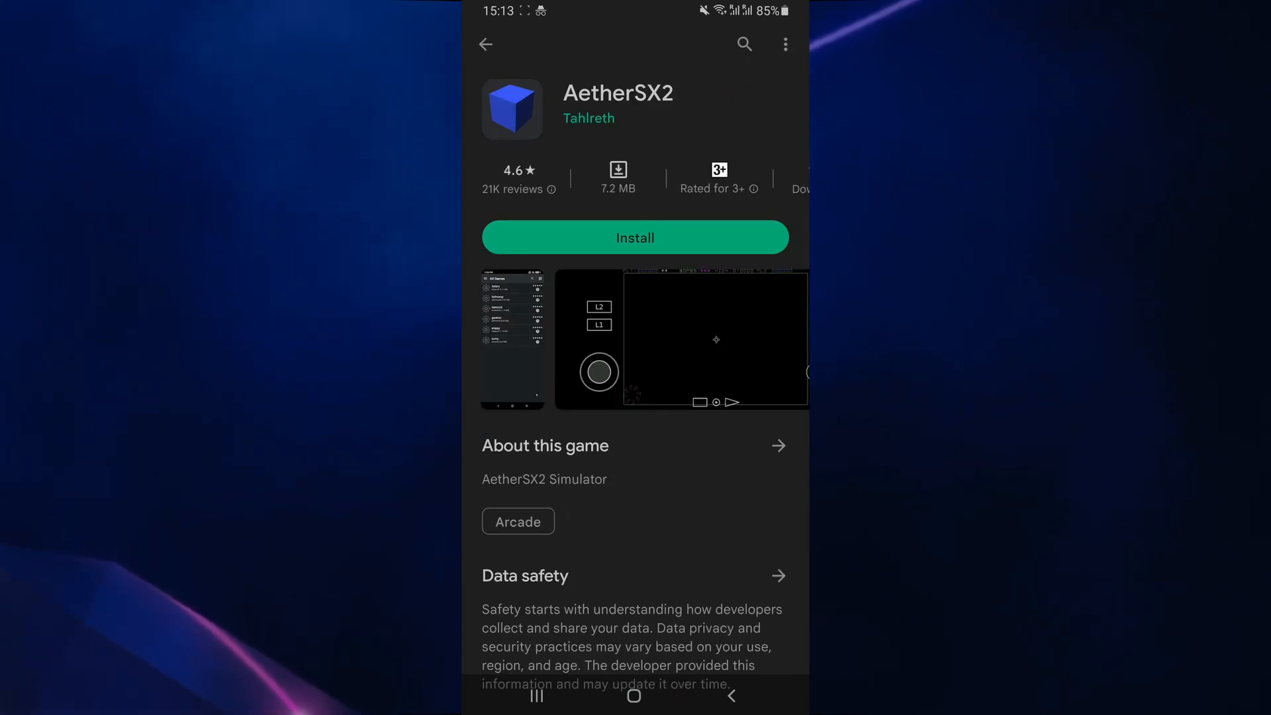
{"action": "left_click", "coordinate": [634, 237]}
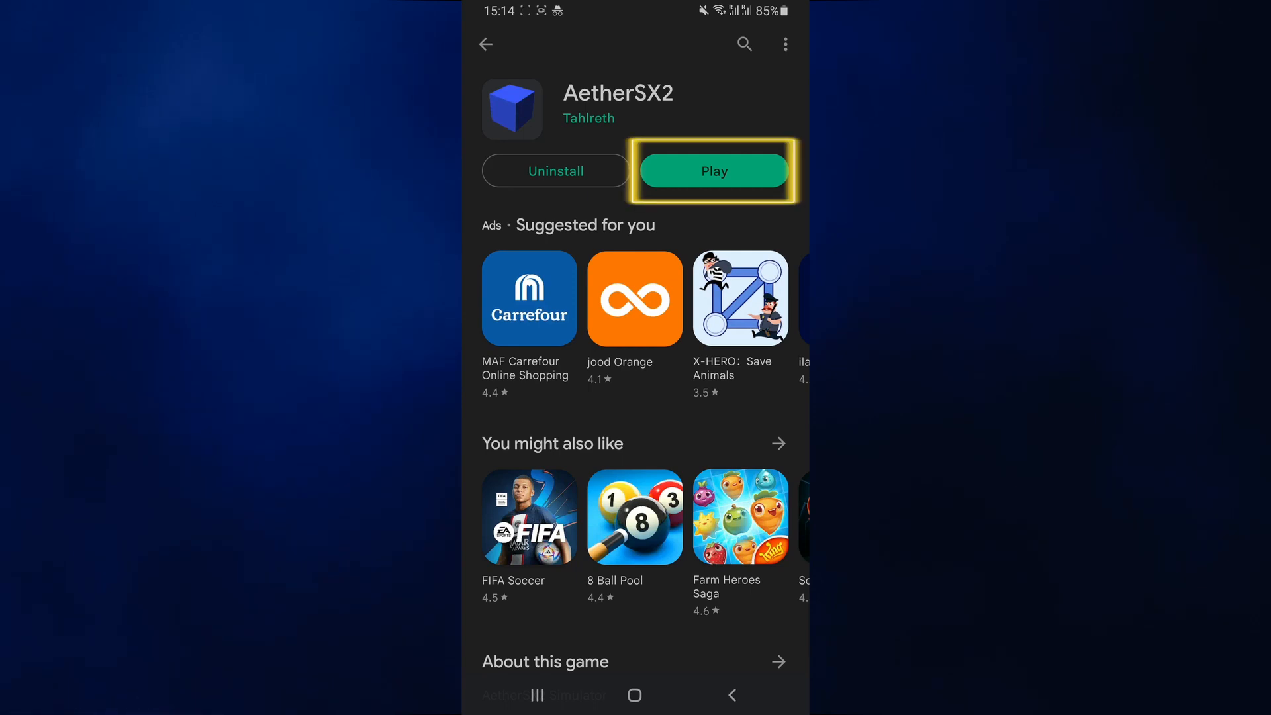
Launch AetherSX2 and advance its wizard past Welcome, FAQ and Settings keeping Optimal/Safe Defaults.
{"action": "left_click", "coordinate": [714, 171]}
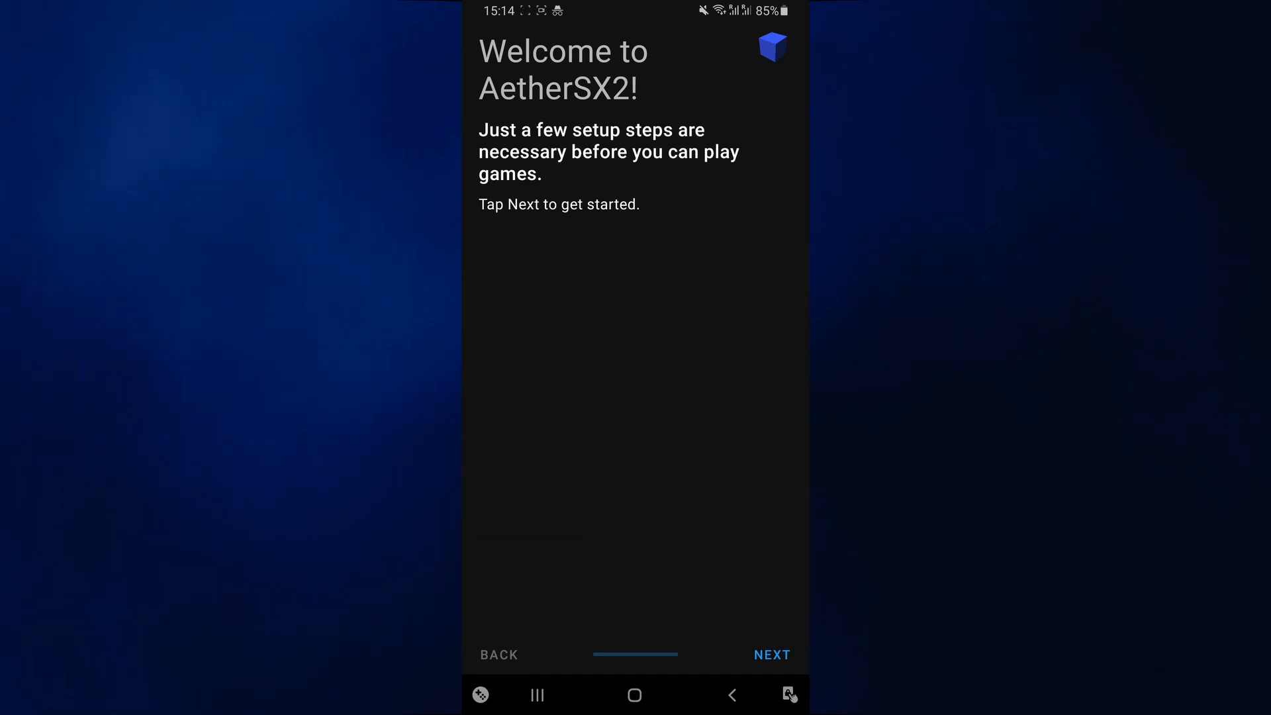
{"action": "left_click", "coordinate": [771, 654]}
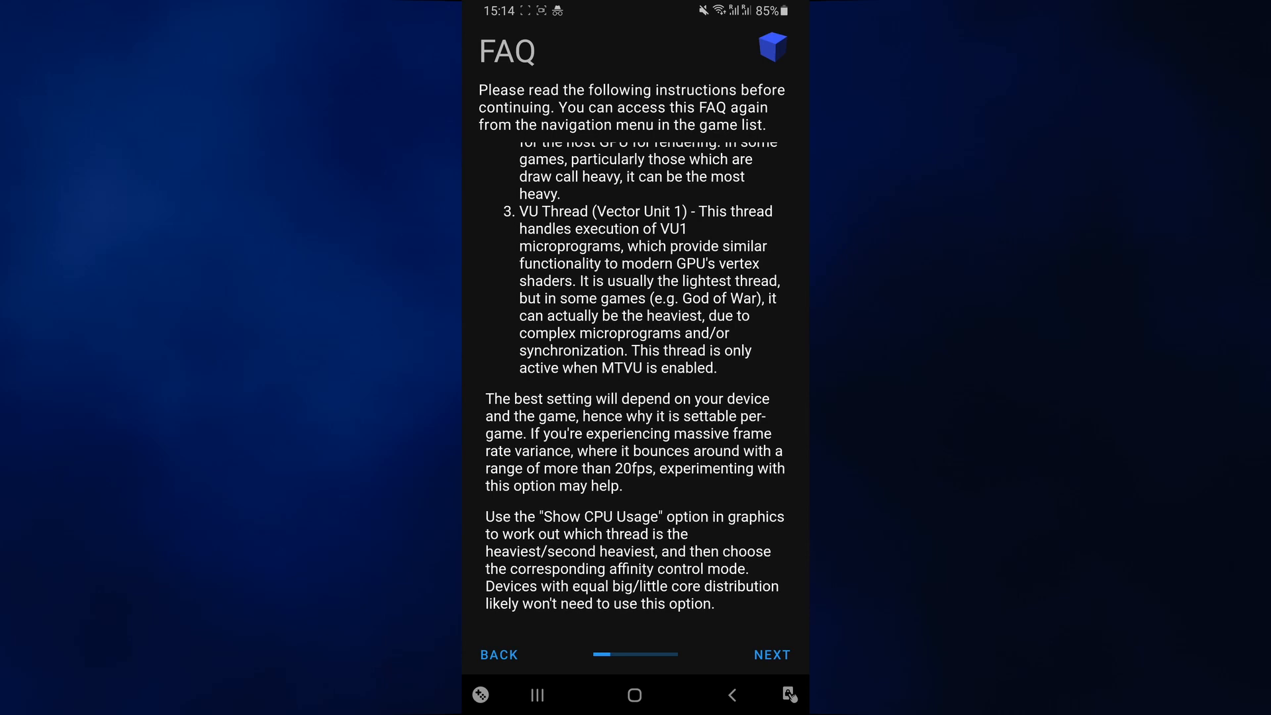
{"action": "left_click", "coordinate": [771, 654]}
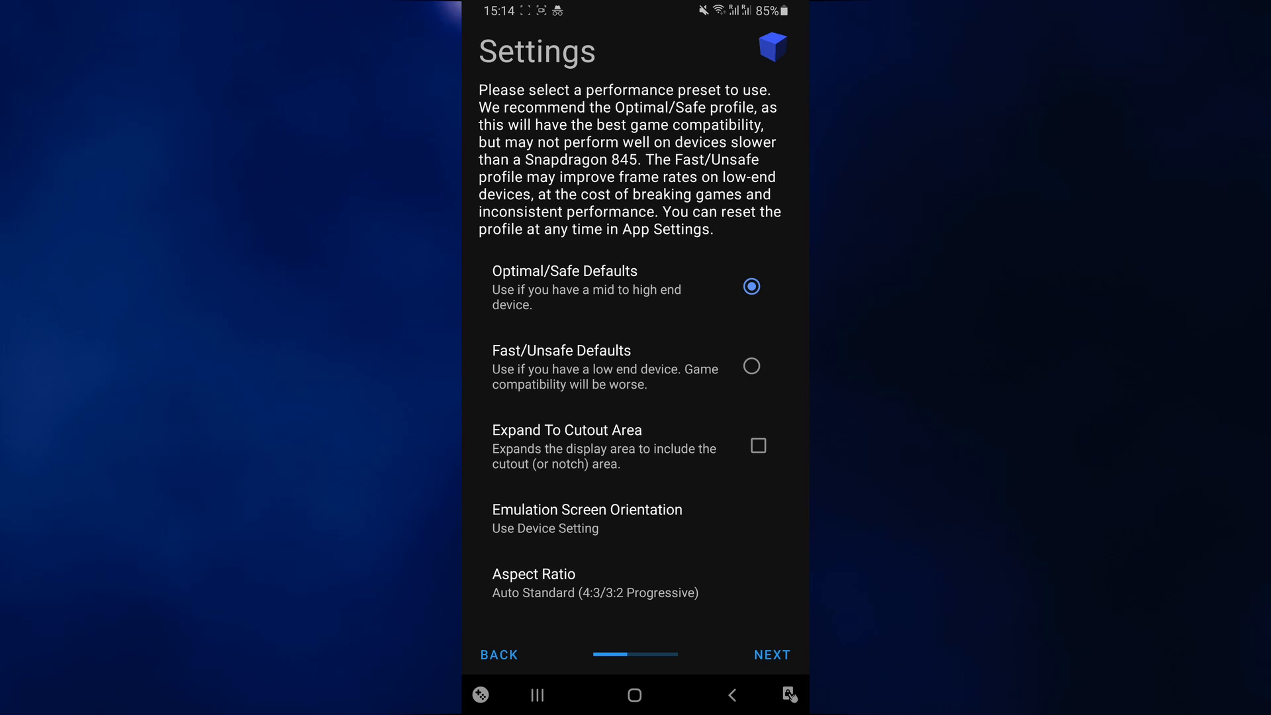
{"action": "left_click", "coordinate": [770, 654]}
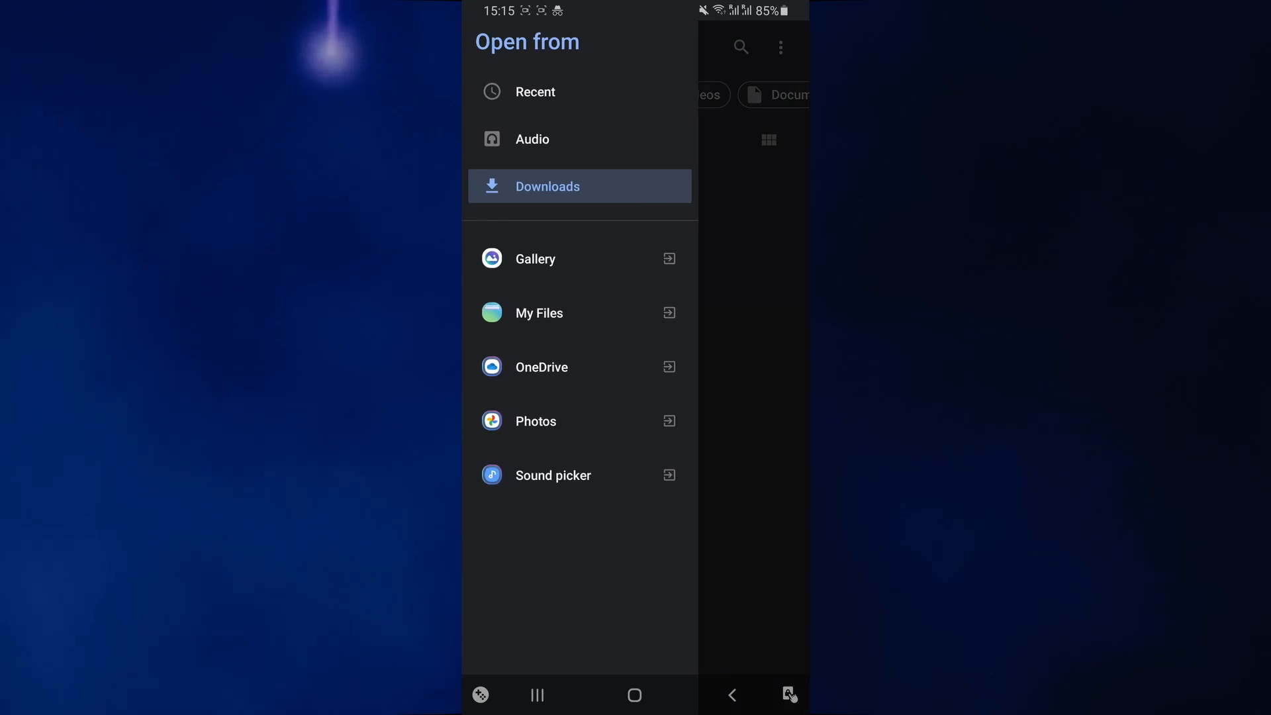
Import the BIOS from Downloads, choose the USA v01.60 entry and continue to Game Directories.
{"action": "left_click", "coordinate": [547, 185]}
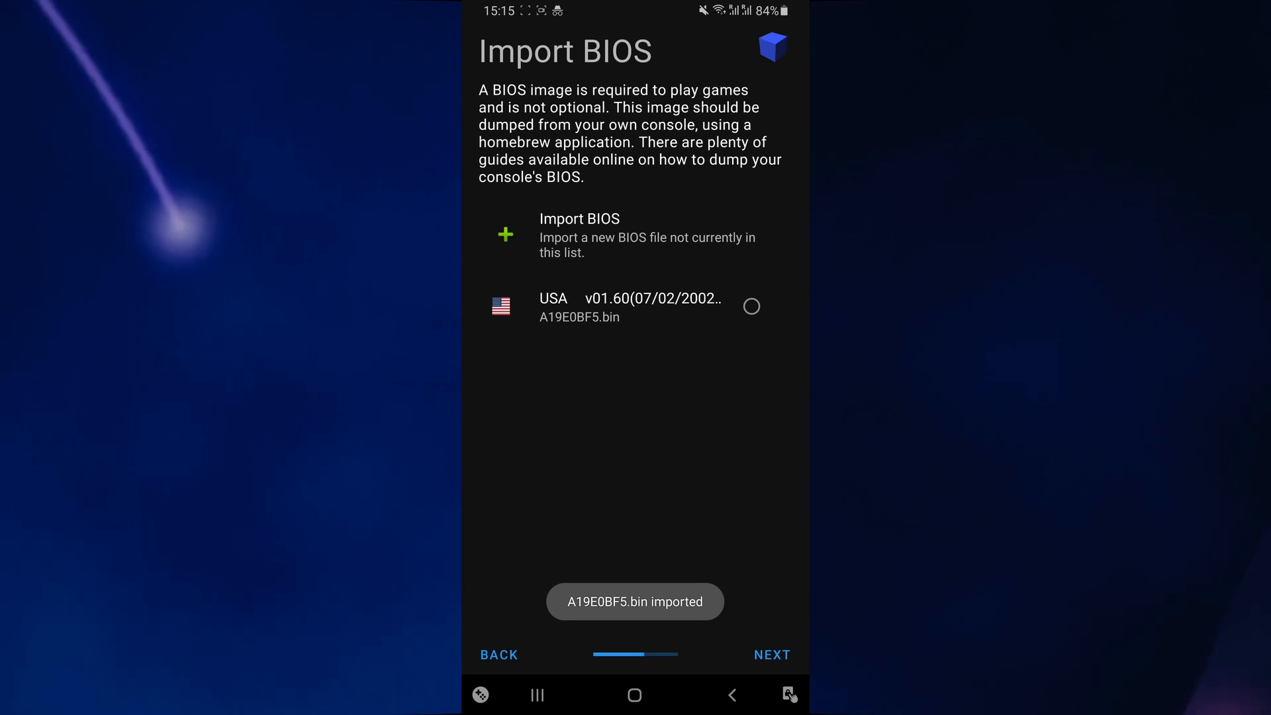
{"action": "left_click", "coordinate": [750, 305]}
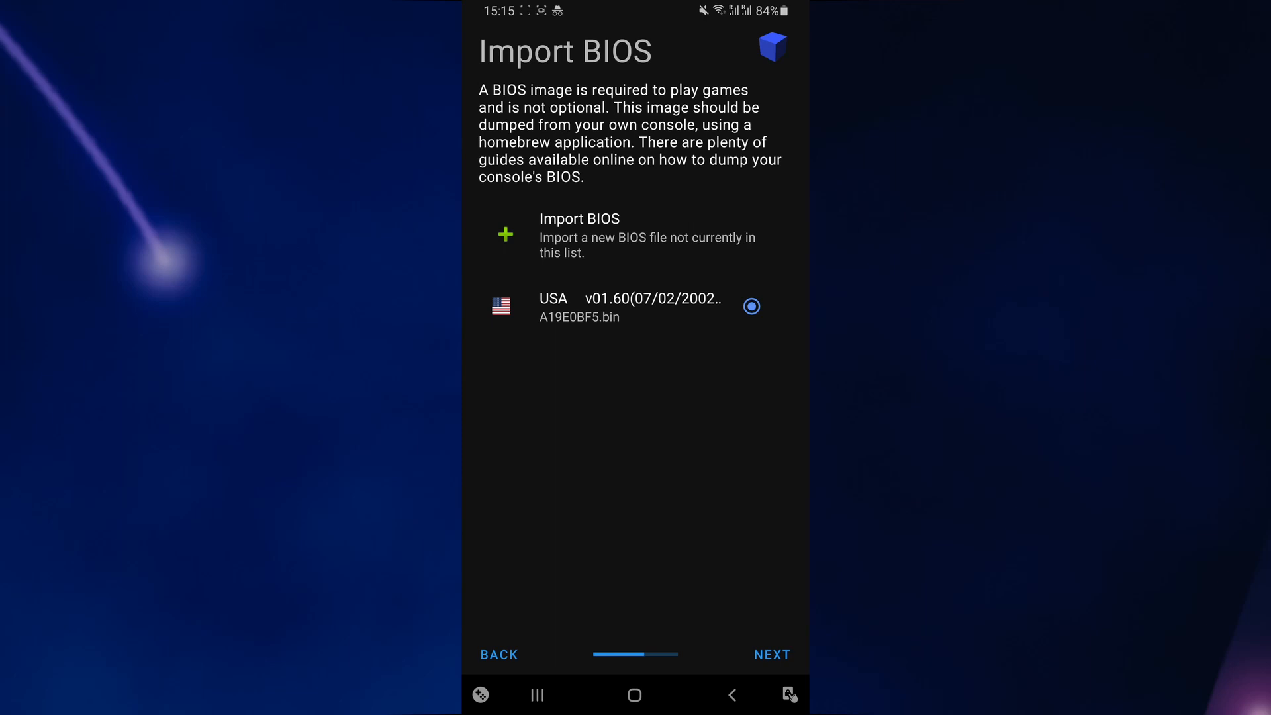
{"action": "left_click", "coordinate": [770, 655]}
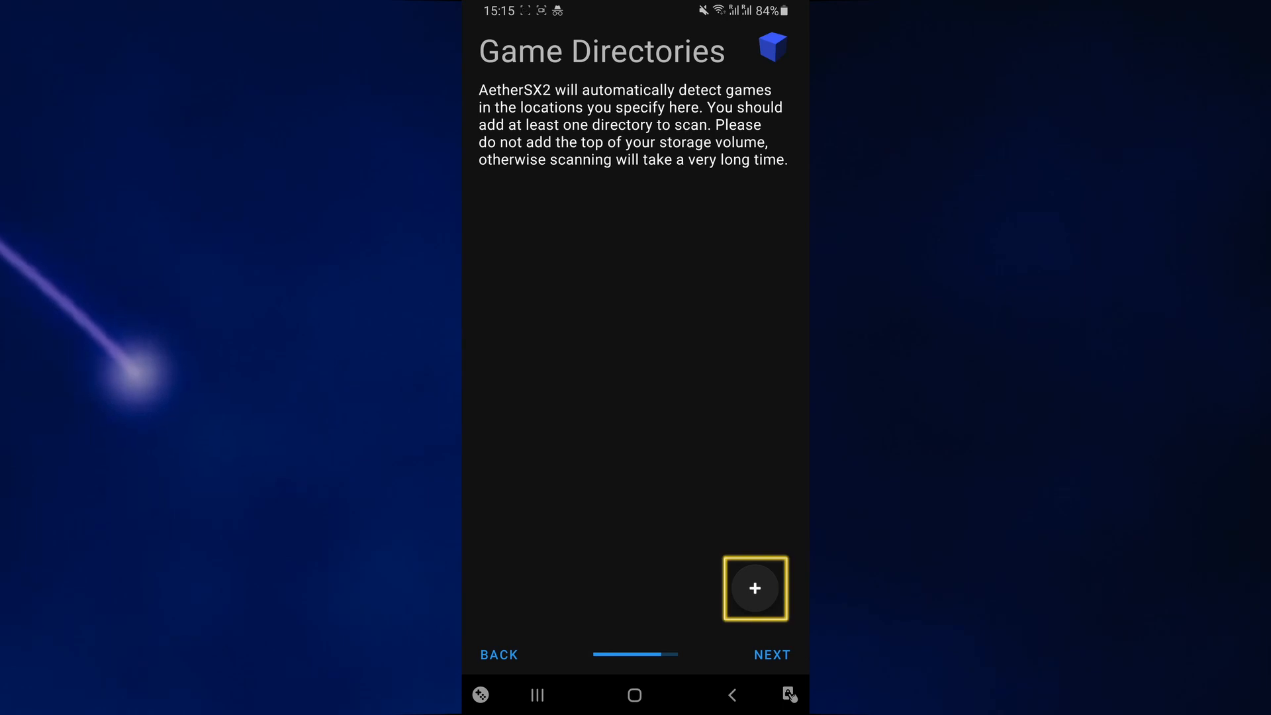
Add Downloads > PS2 as a game directory with access allowed, reaching Setup Complete.
{"action": "left_click", "coordinate": [753, 587]}
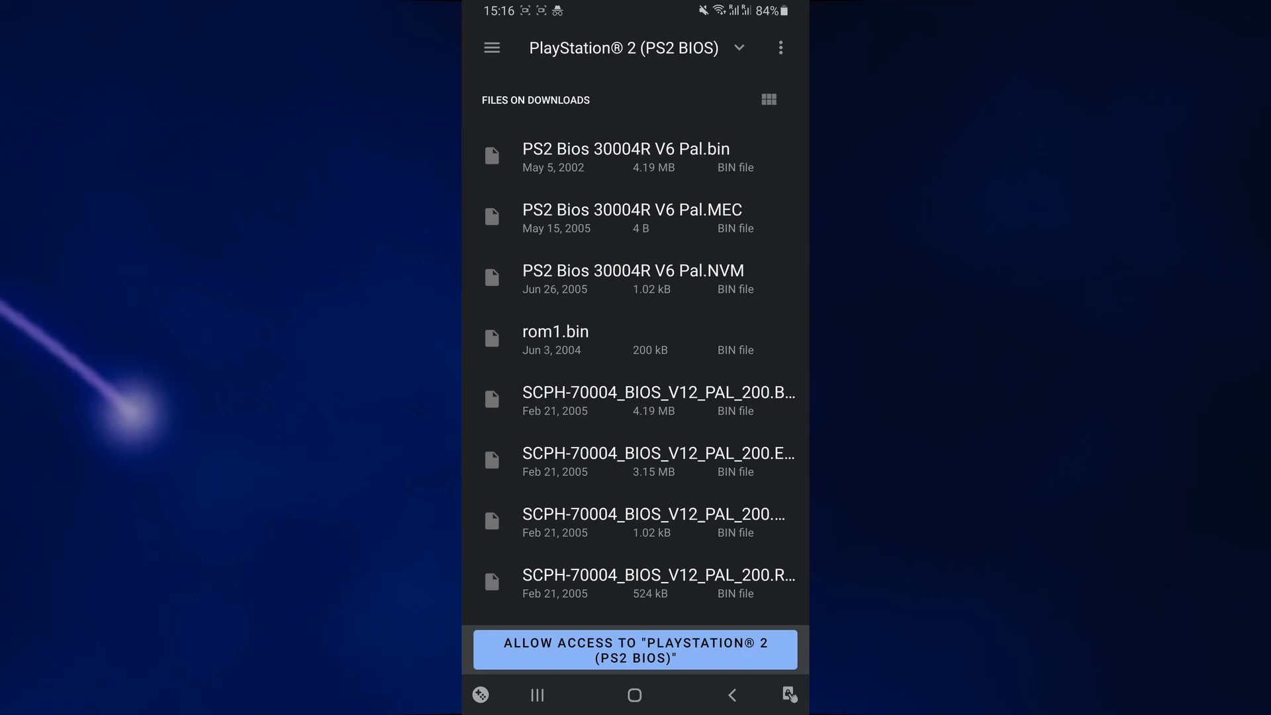
{"action": "left_click", "coordinate": [491, 47]}
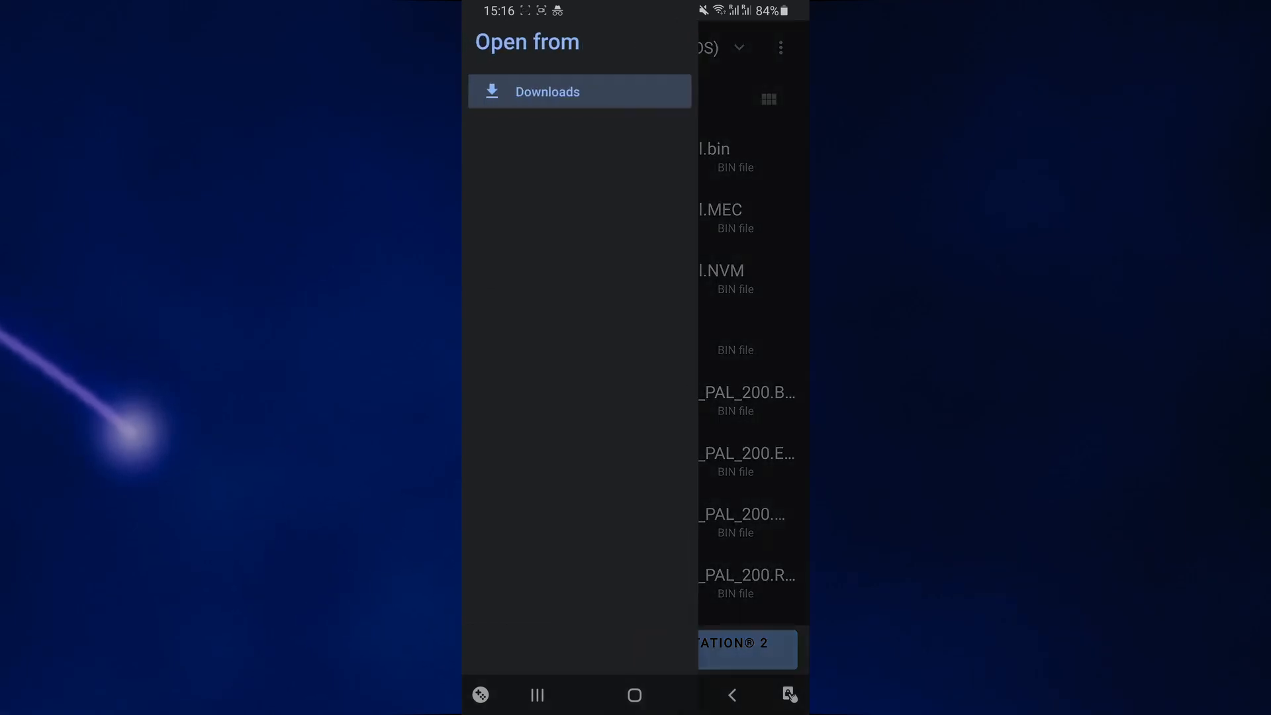
{"action": "left_click", "coordinate": [547, 91]}
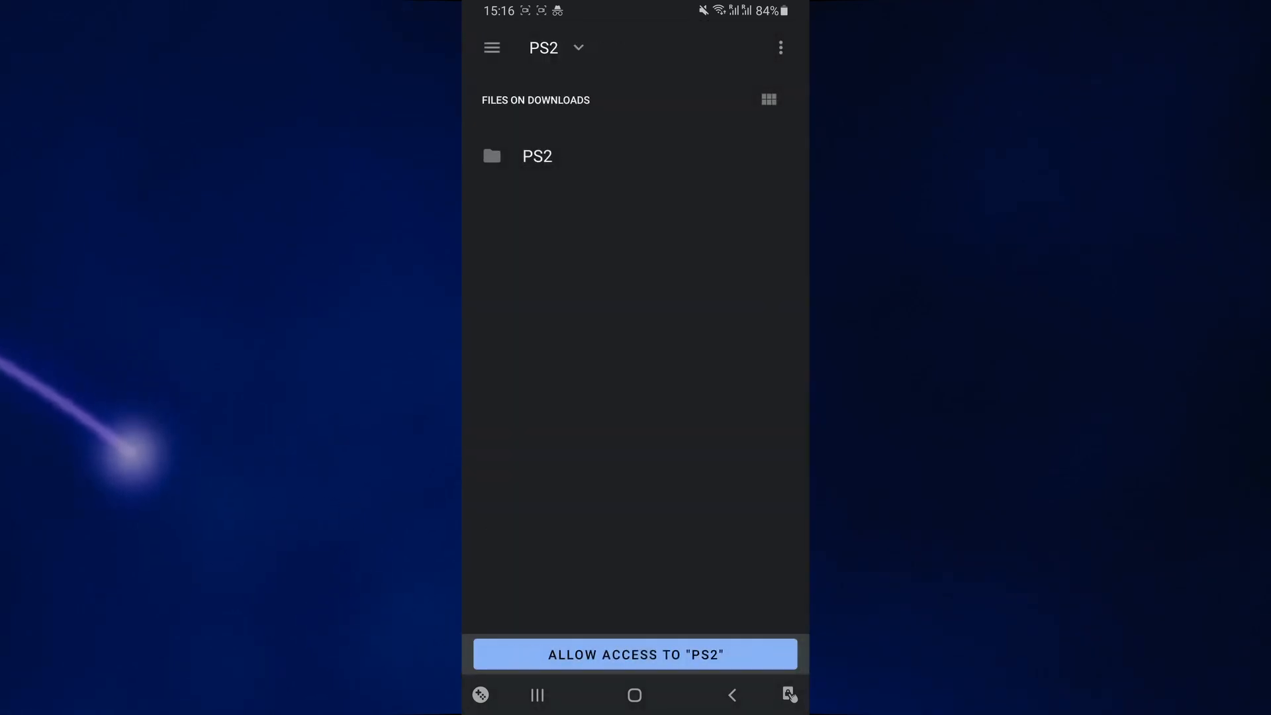
{"action": "left_click", "coordinate": [538, 156]}
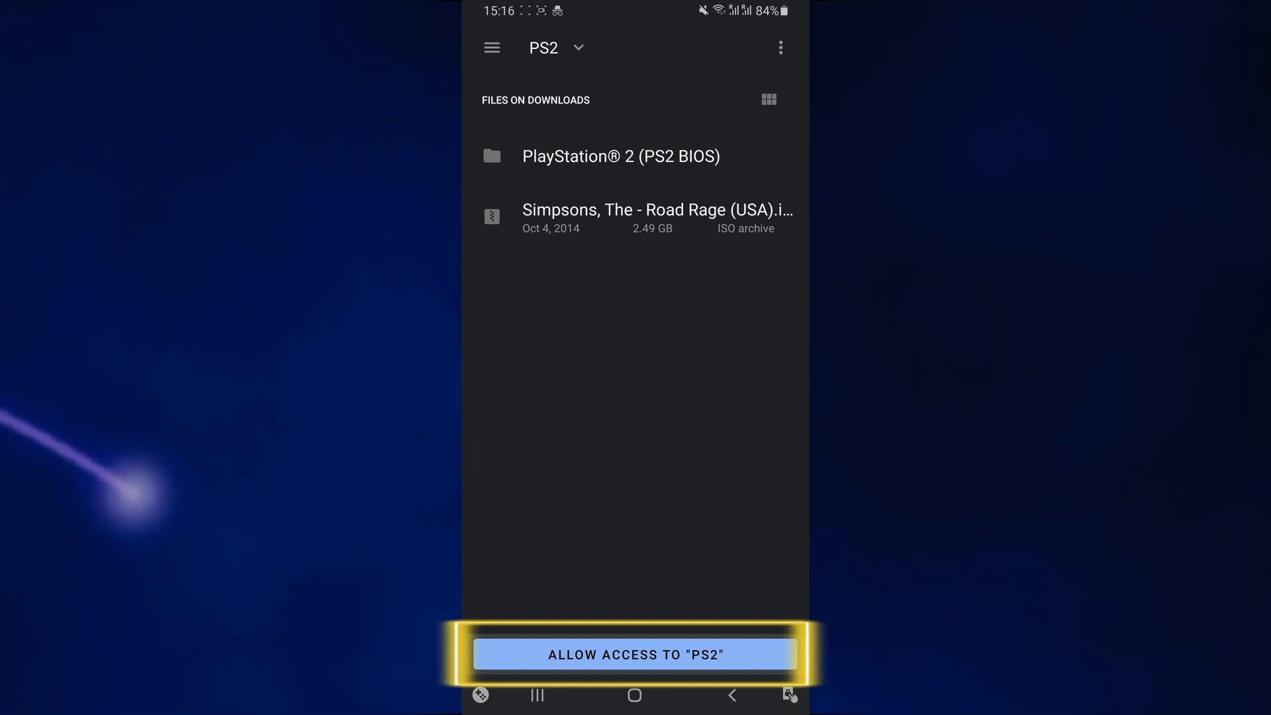
{"action": "left_click", "coordinate": [635, 654]}
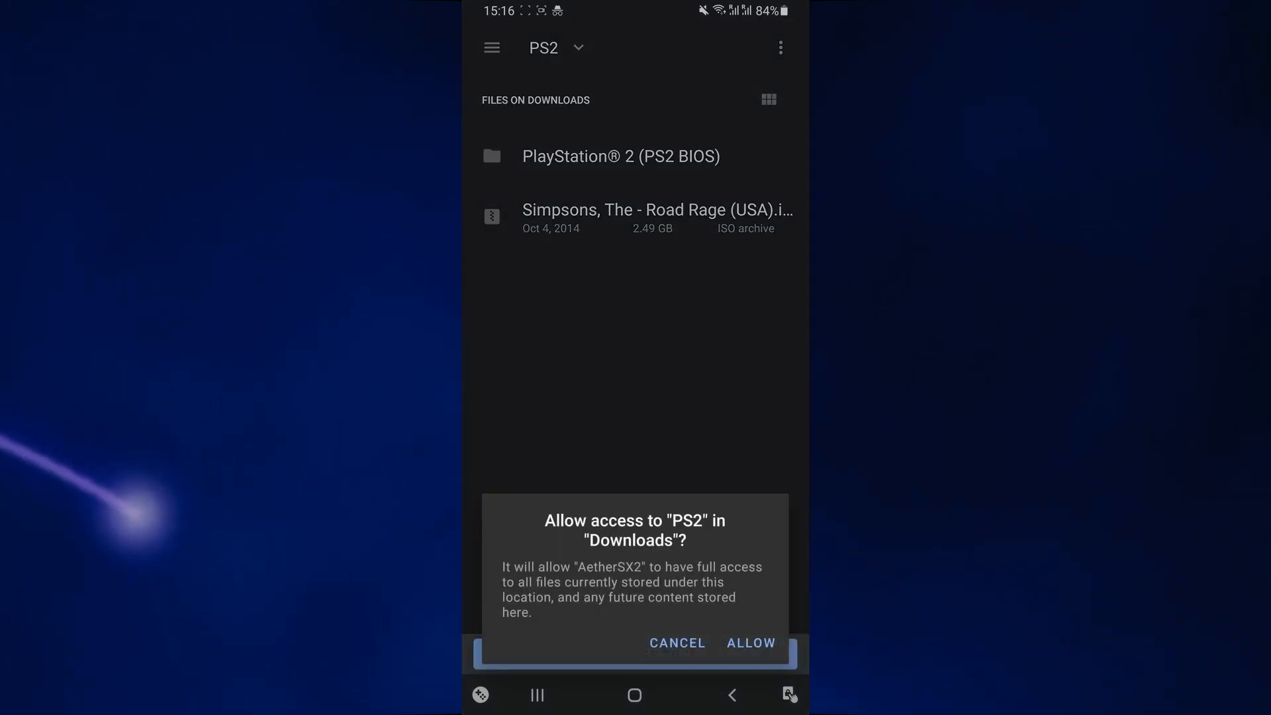
{"action": "left_click", "coordinate": [749, 644]}
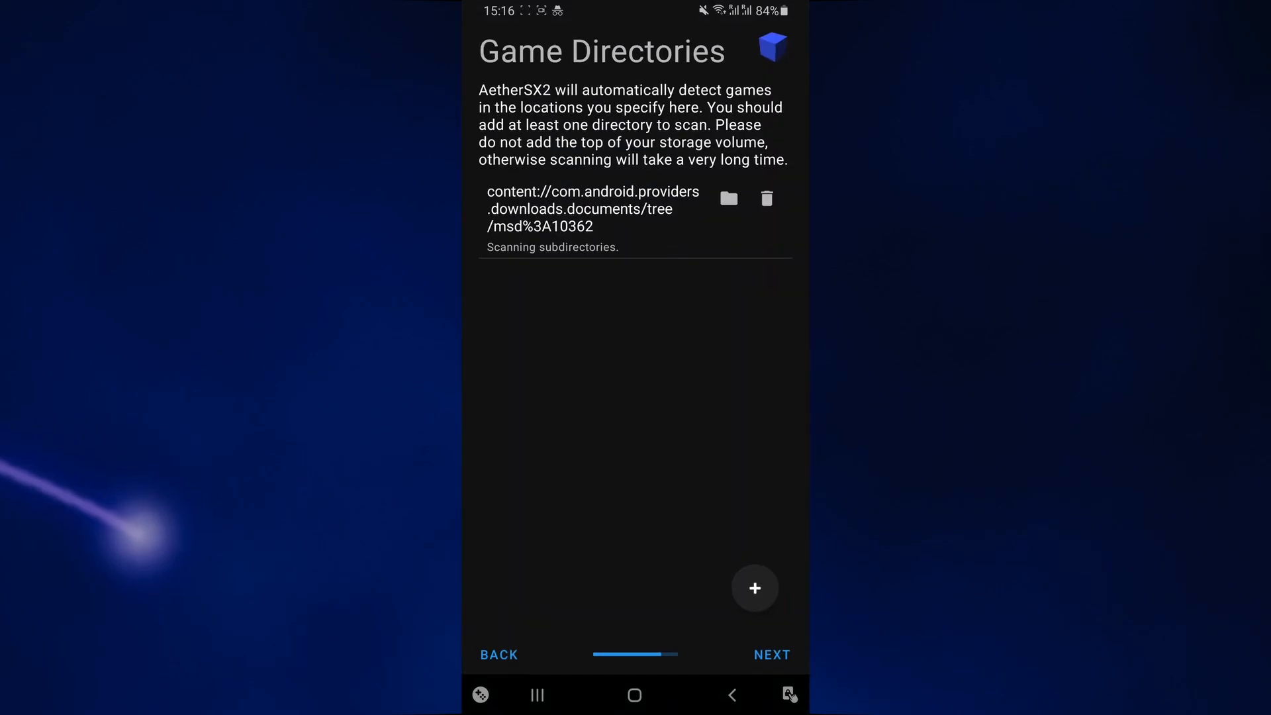
{"action": "left_click", "coordinate": [771, 654]}
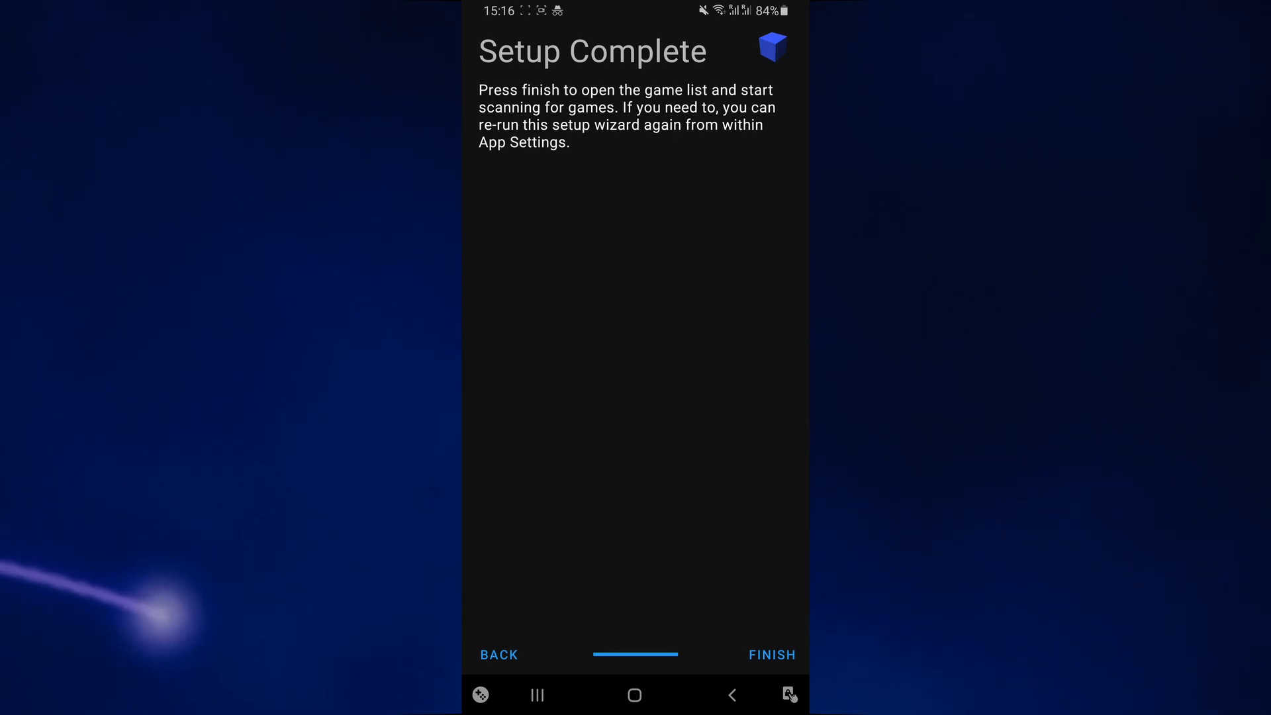
Finish the wizard and grant the All Games list access to the PS2 folder.
{"action": "left_click", "coordinate": [771, 654]}
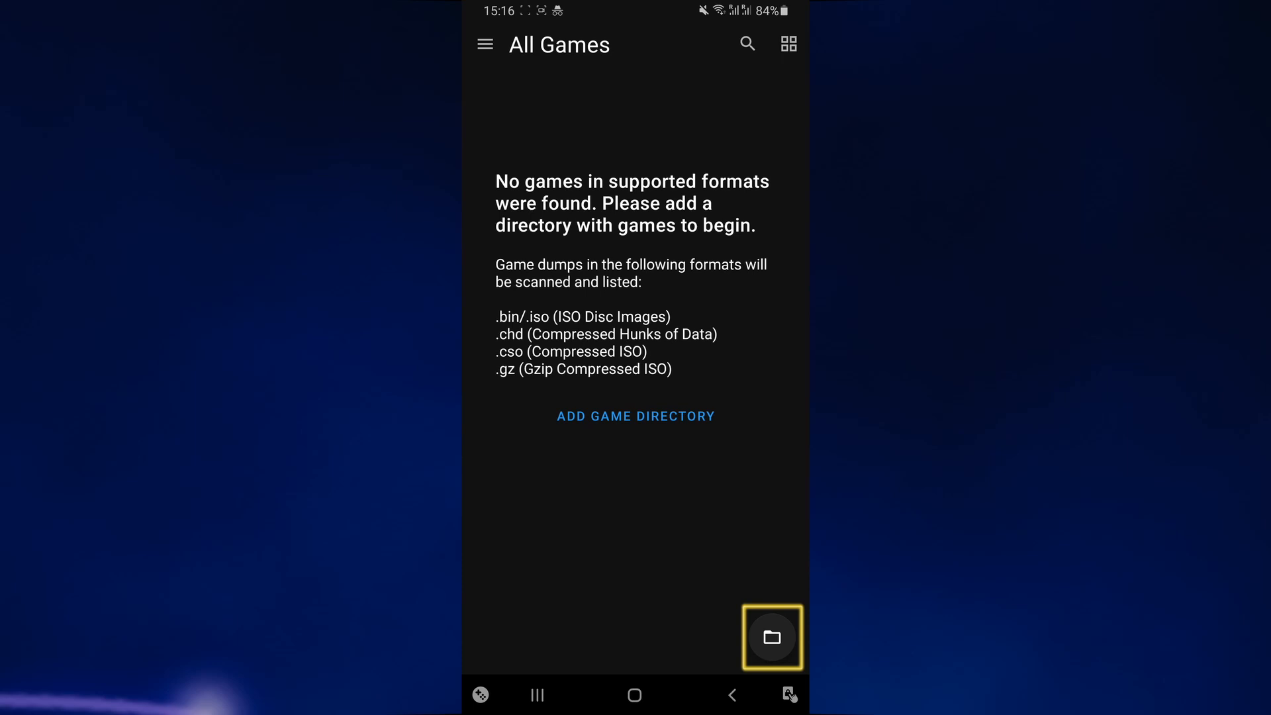
{"action": "left_click", "coordinate": [771, 637]}
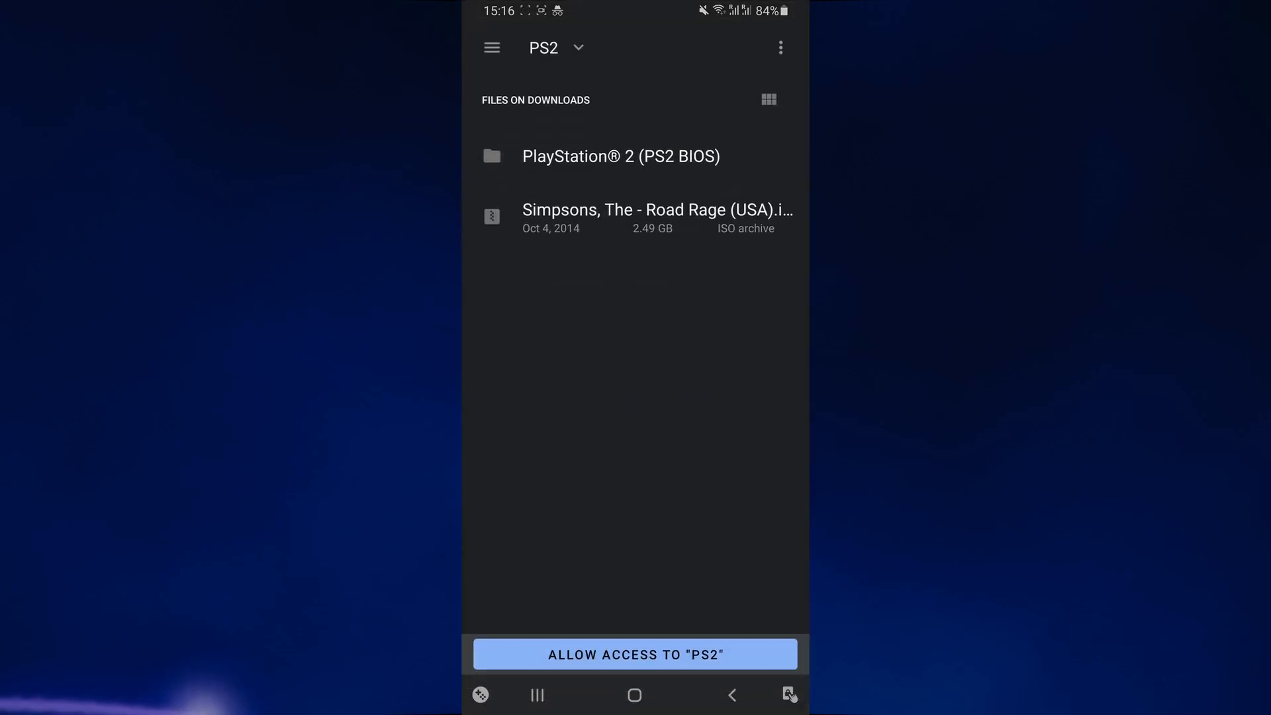
{"action": "left_click", "coordinate": [635, 219]}
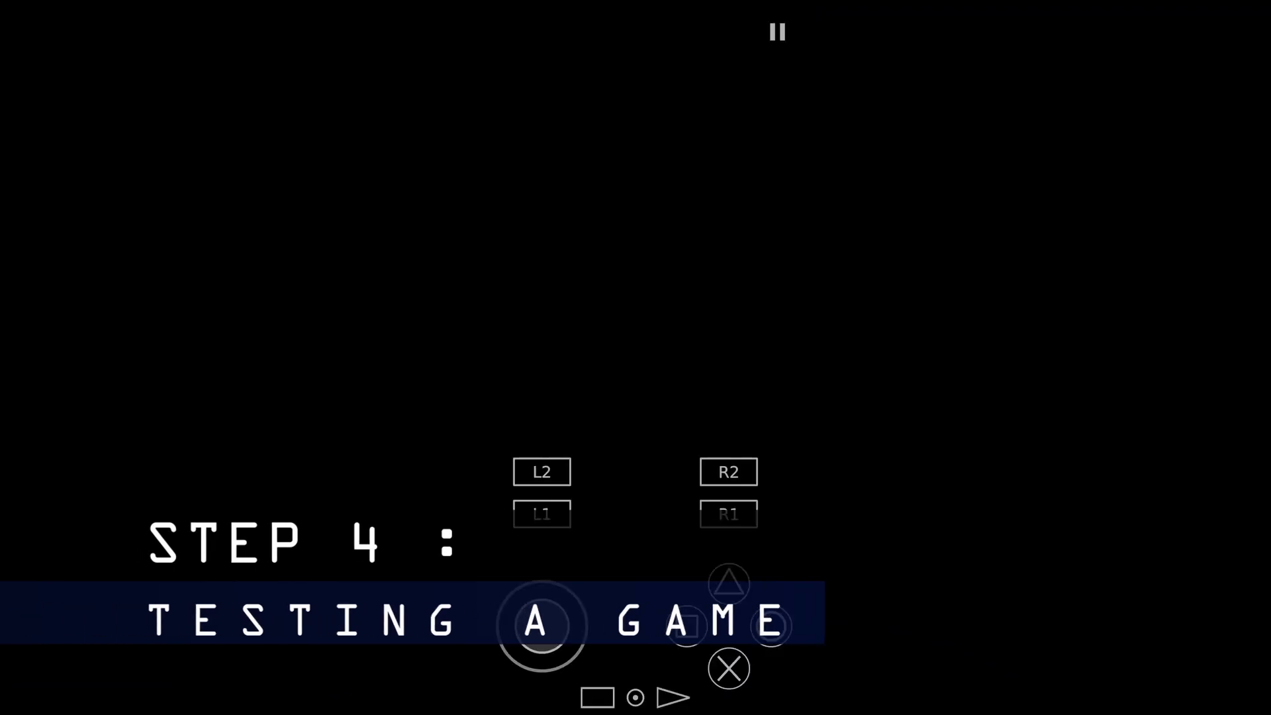
Launch The Simpsons Road Rage and pick a mode from its Main Menu with the on-screen controls.
{"action": "left_click", "coordinate": [777, 30]}
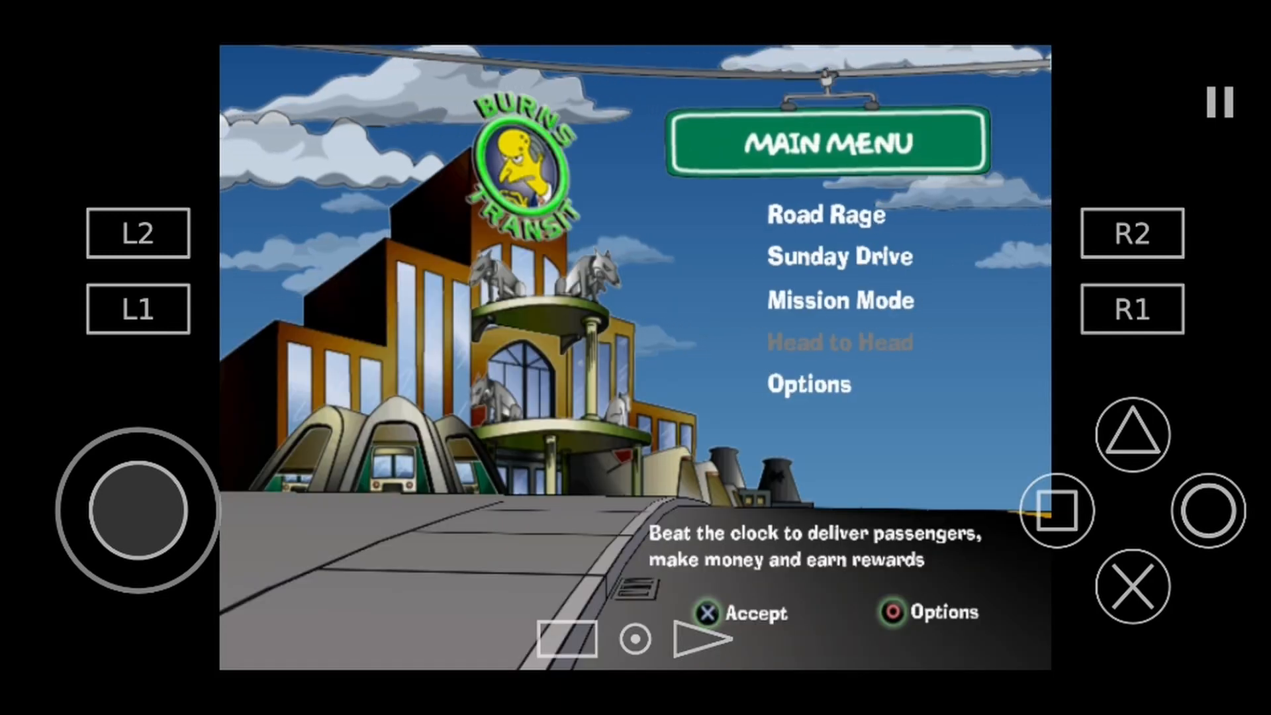
{"action": "left_click", "coordinate": [1132, 584]}
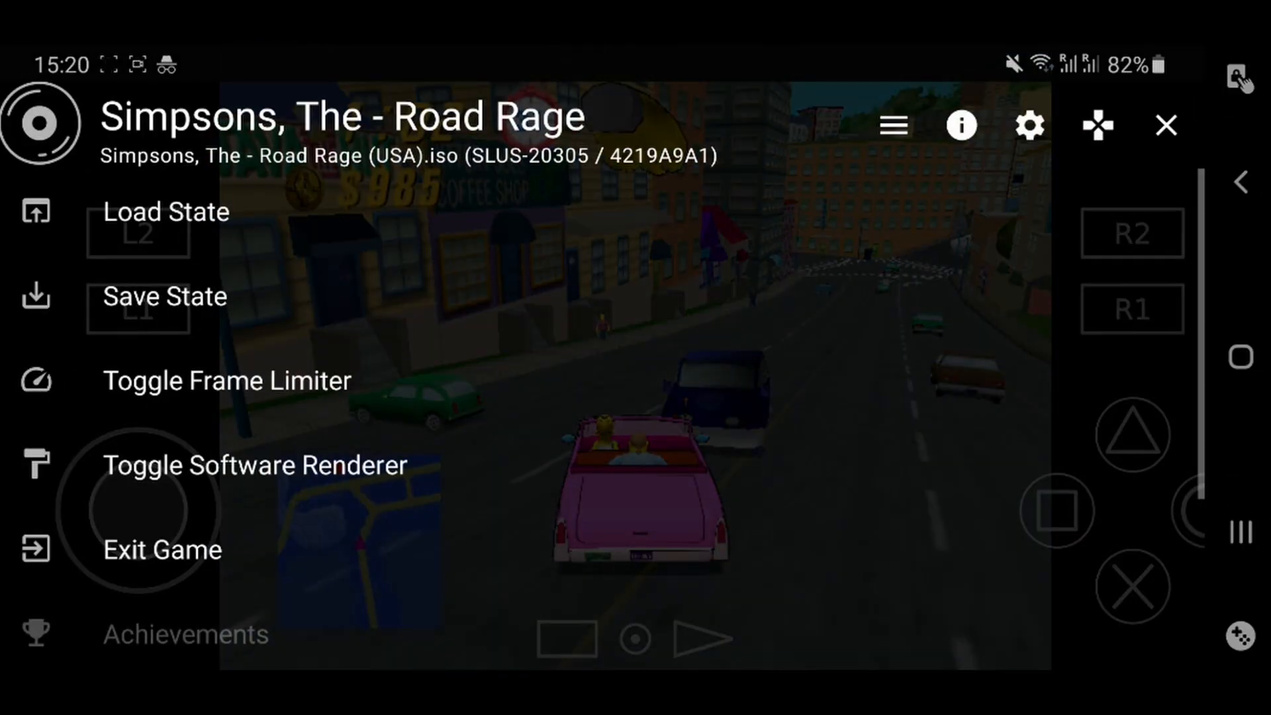
Use Save State and Load State from the in-game overlay, then leave AetherSX2 for My Files.
{"action": "left_click", "coordinate": [164, 295]}
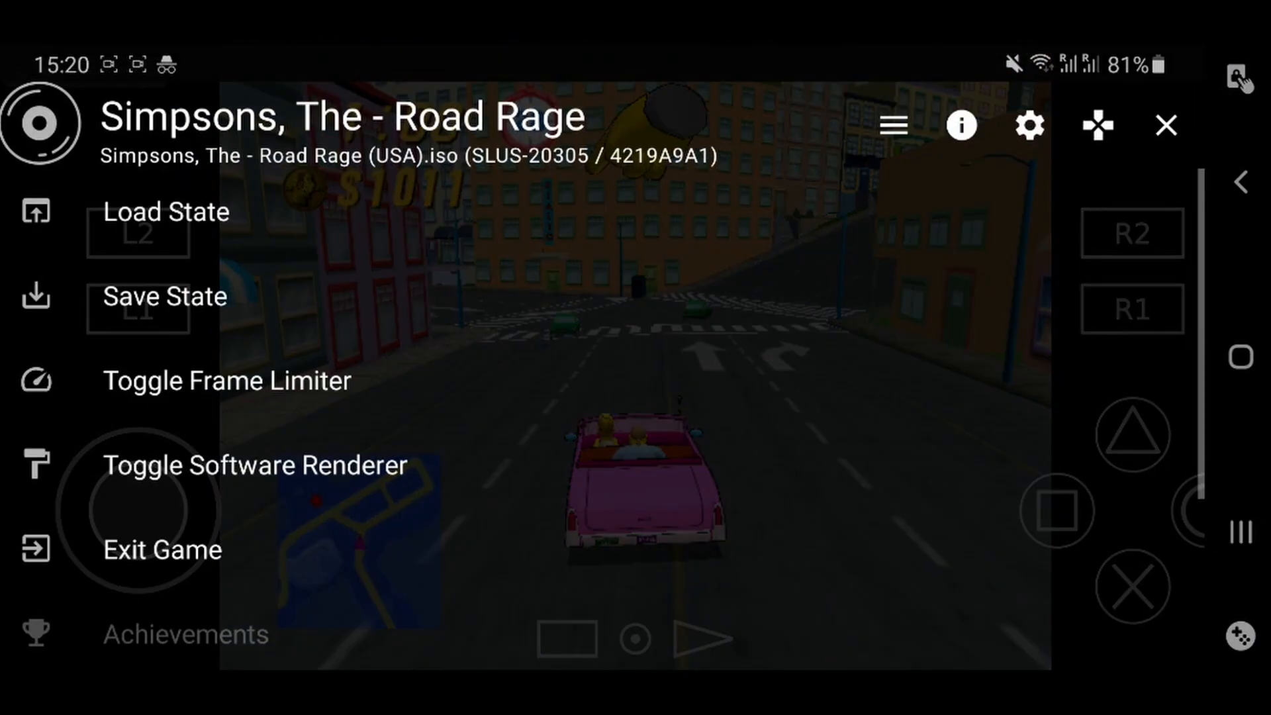
{"action": "left_click", "coordinate": [167, 212]}
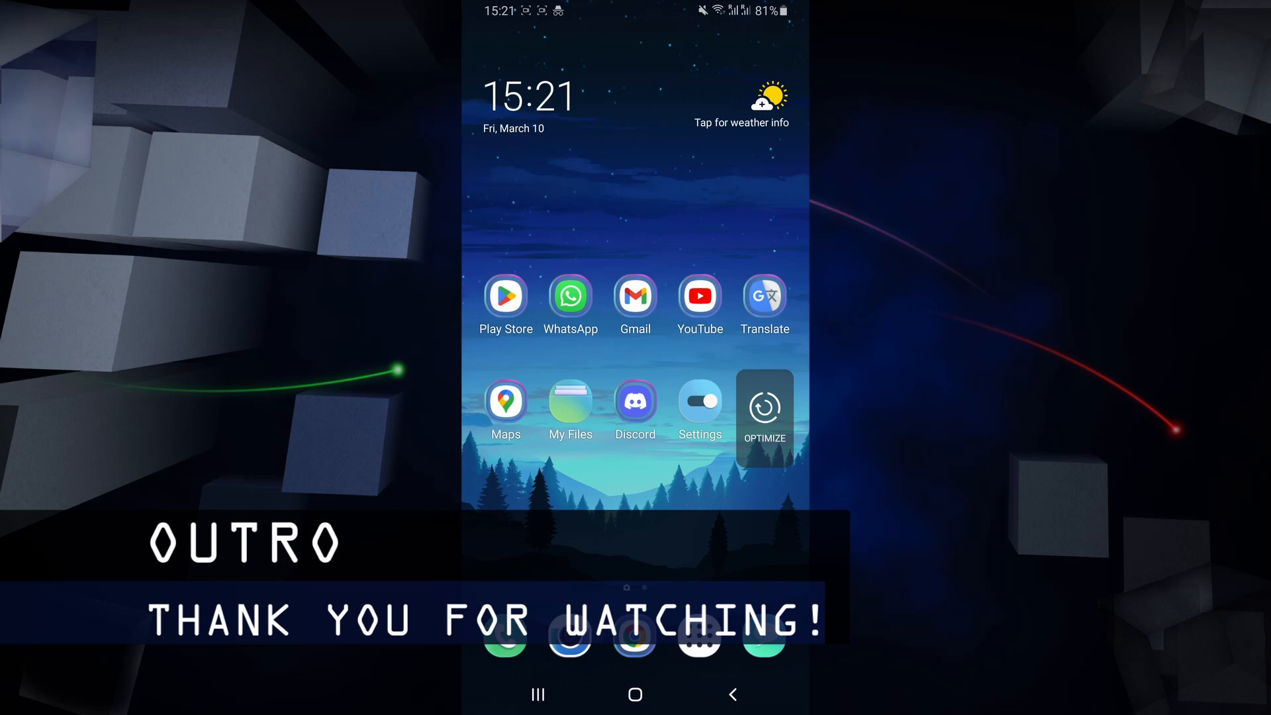
{"action": "left_click", "coordinate": [569, 403]}
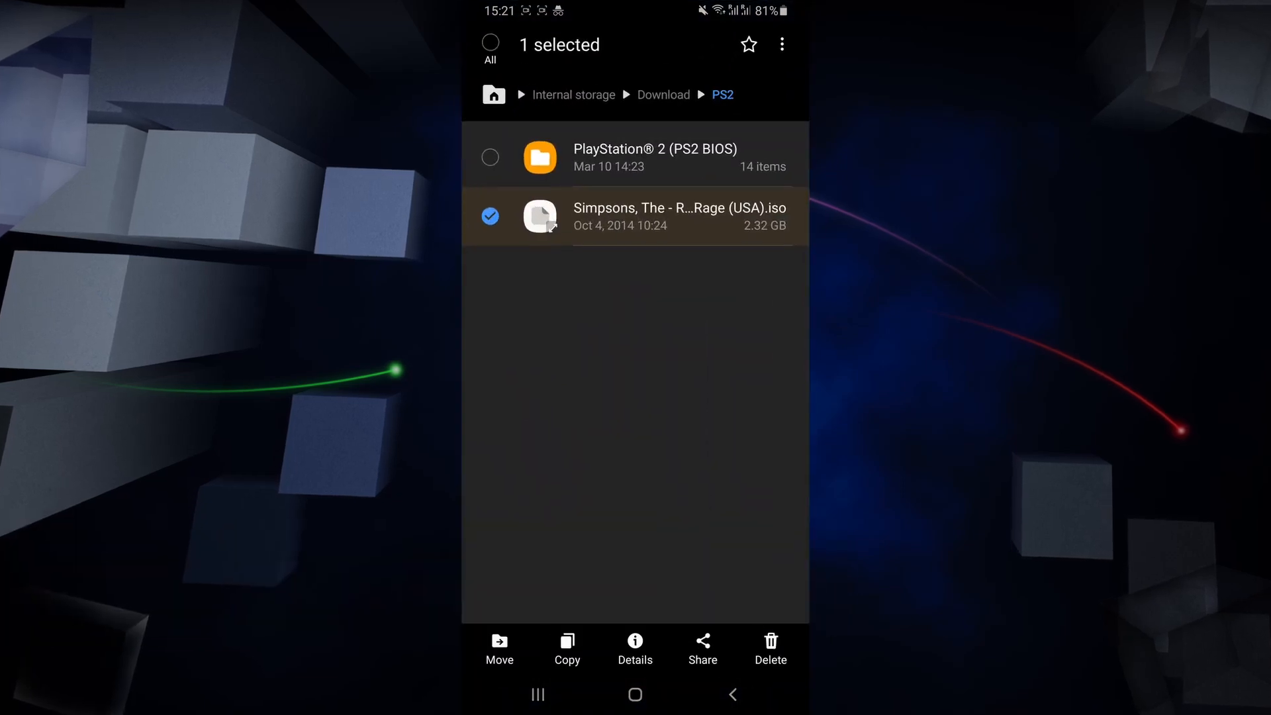